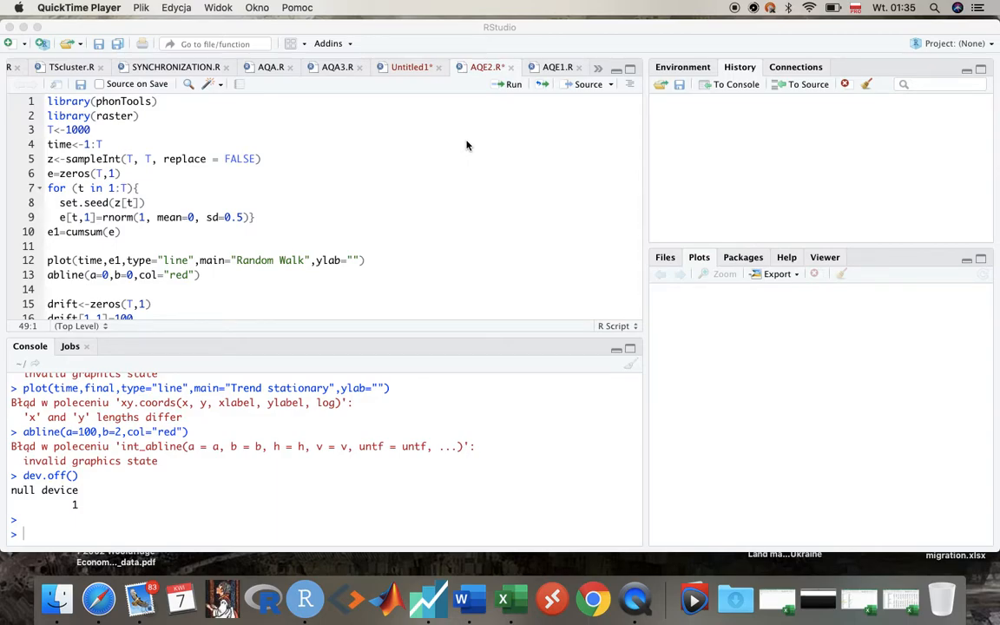
{"action": "mouse_move", "coordinate": [260, 135]}
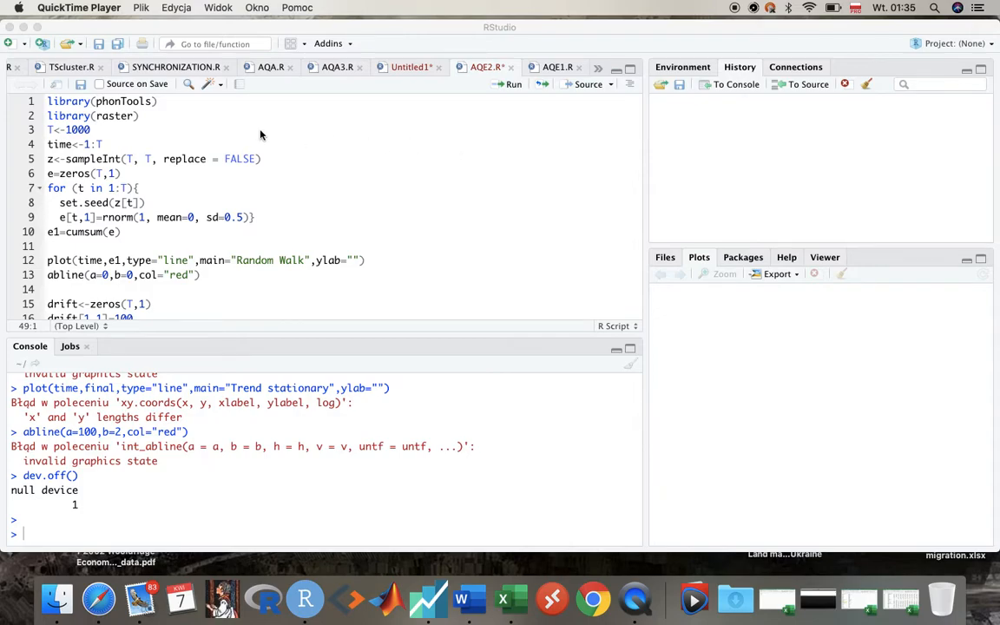
Run the random walk lines to load packages and build the cumulative series e1
{"action": "left_click", "coordinate": [160, 101]}
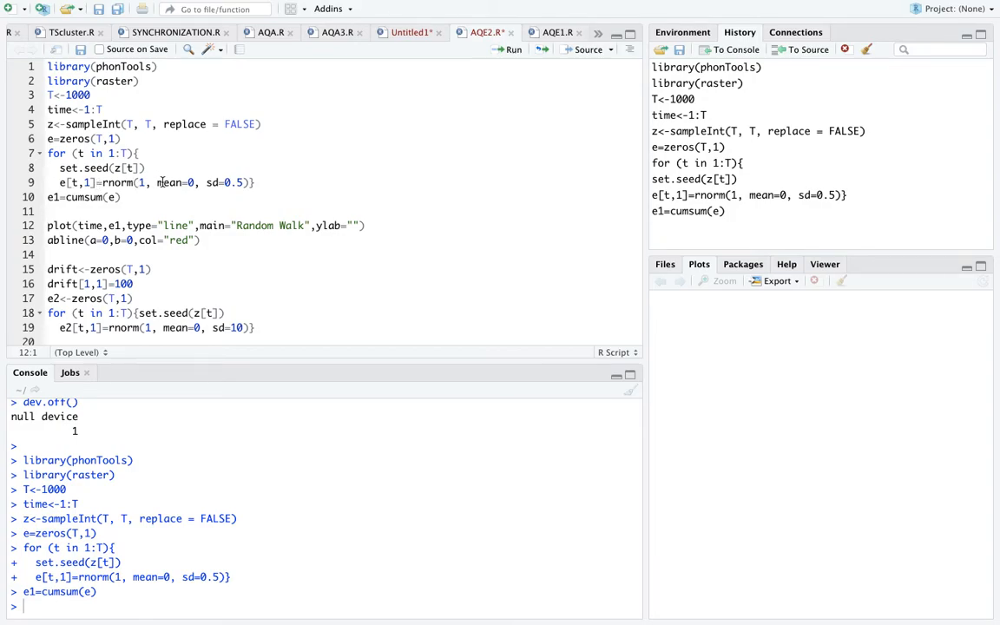
{"action": "mouse_move", "coordinate": [129, 183]}
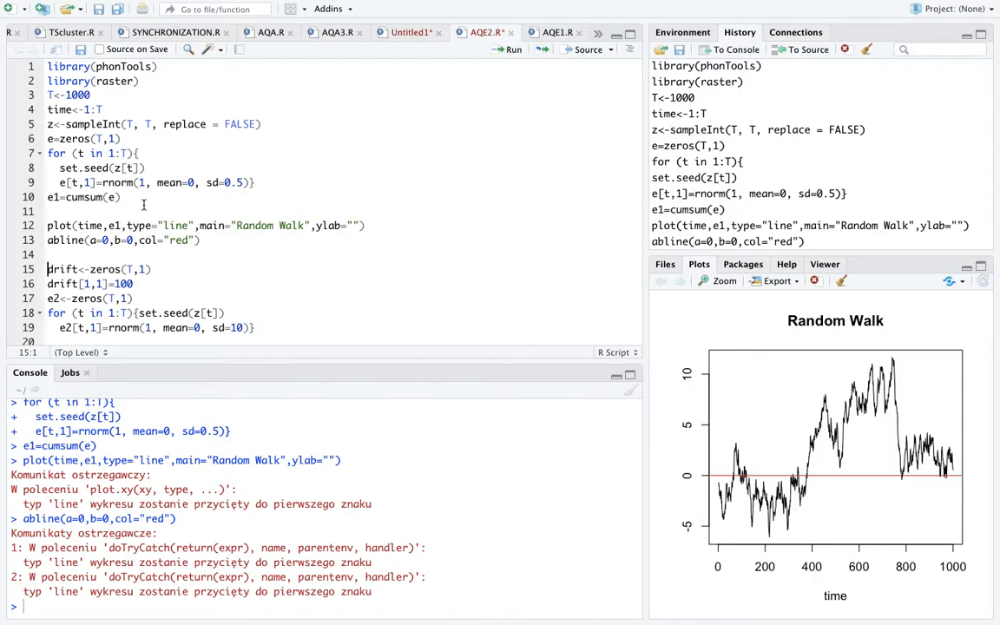
{"action": "mouse_move", "coordinate": [368, 295]}
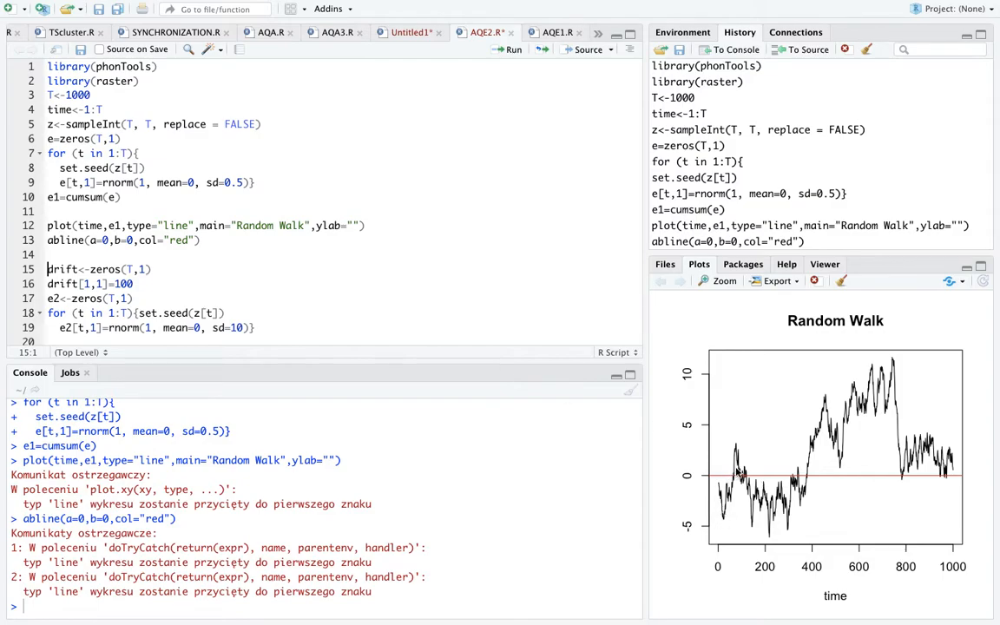
{"action": "mouse_move", "coordinate": [773, 292]}
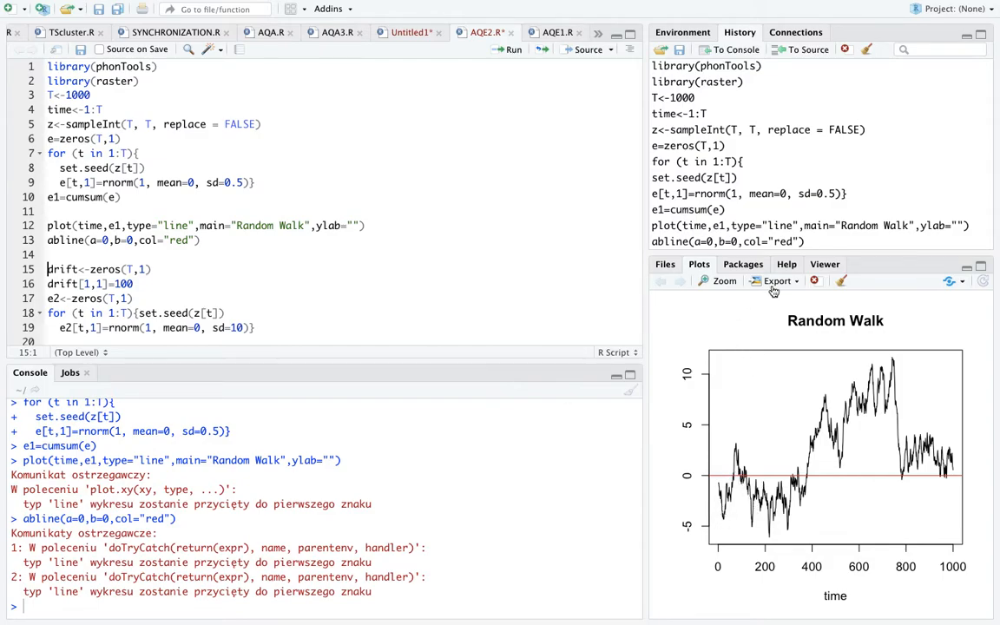
{"action": "mouse_move", "coordinate": [525, 230]}
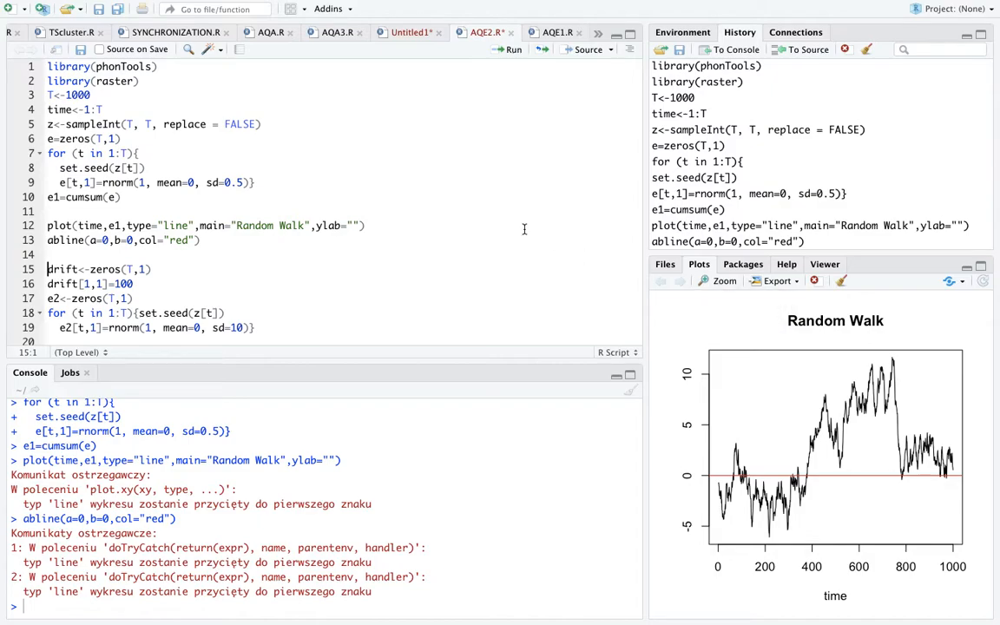
{"action": "mouse_move", "coordinate": [719, 282]}
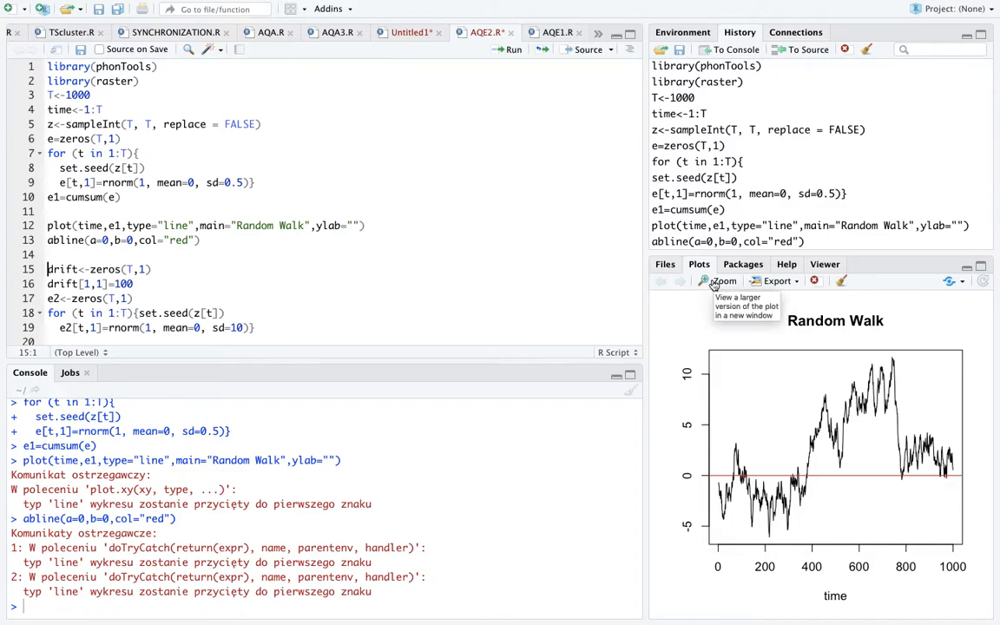
Zoom the Random Walk plot of e1 with its red zero line into a separate window
{"action": "left_click", "coordinate": [715, 281]}
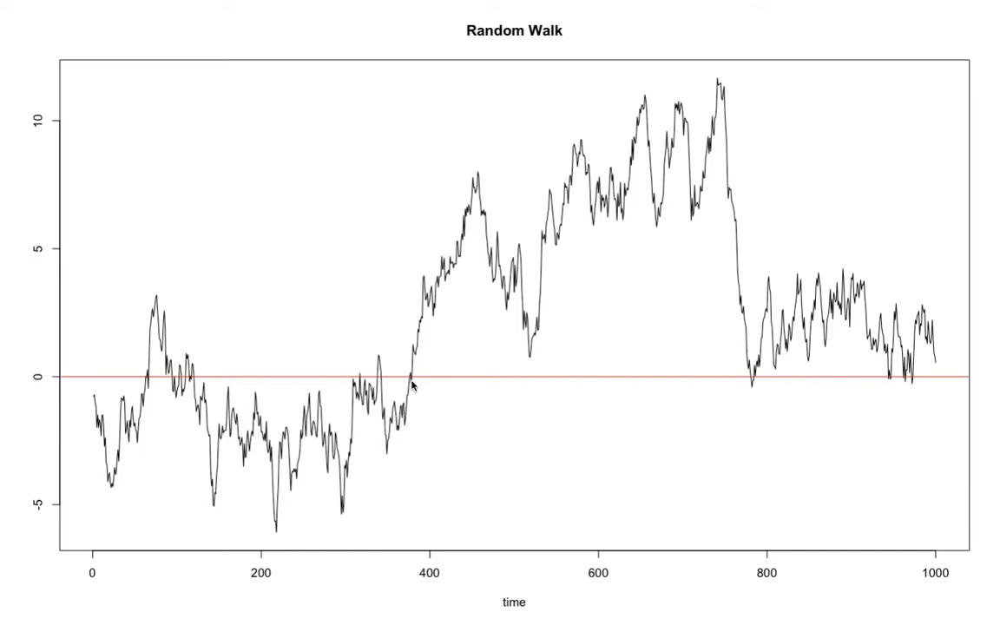
{"action": "mouse_move", "coordinate": [462, 244]}
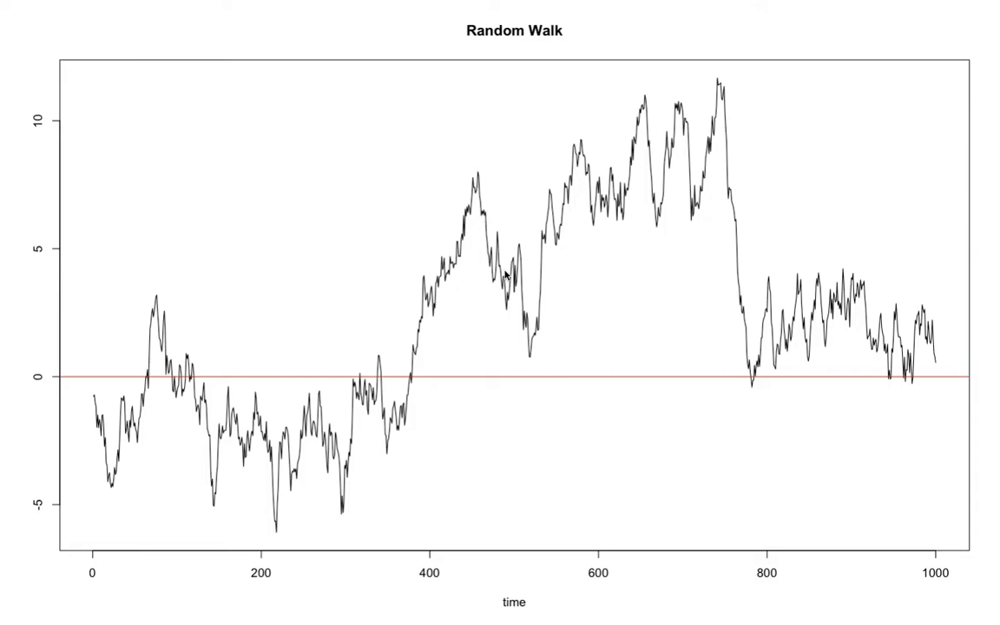
{"action": "mouse_move", "coordinate": [642, 172]}
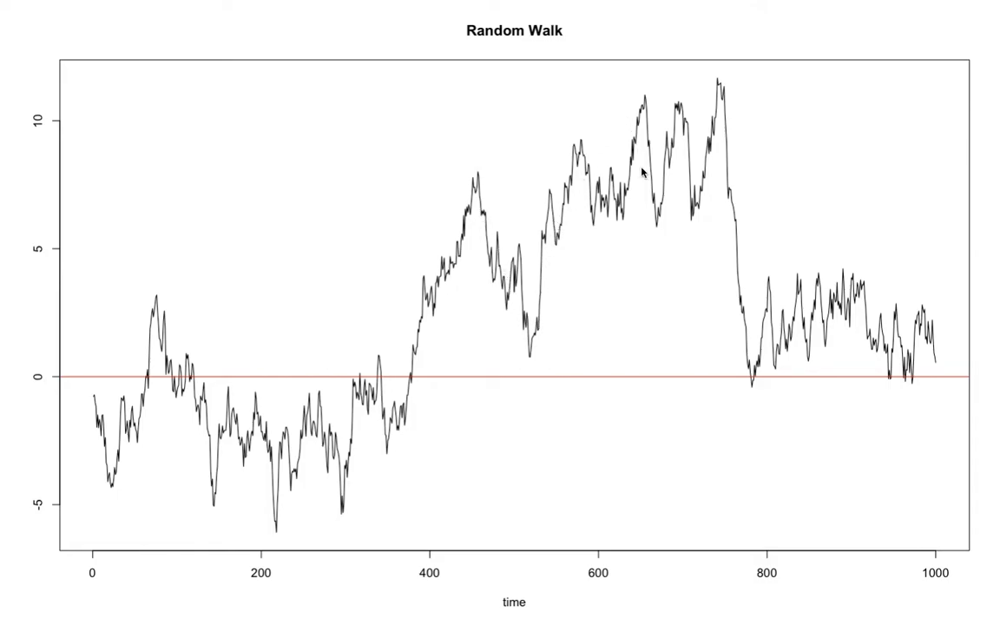
{"action": "mouse_move", "coordinate": [619, 160]}
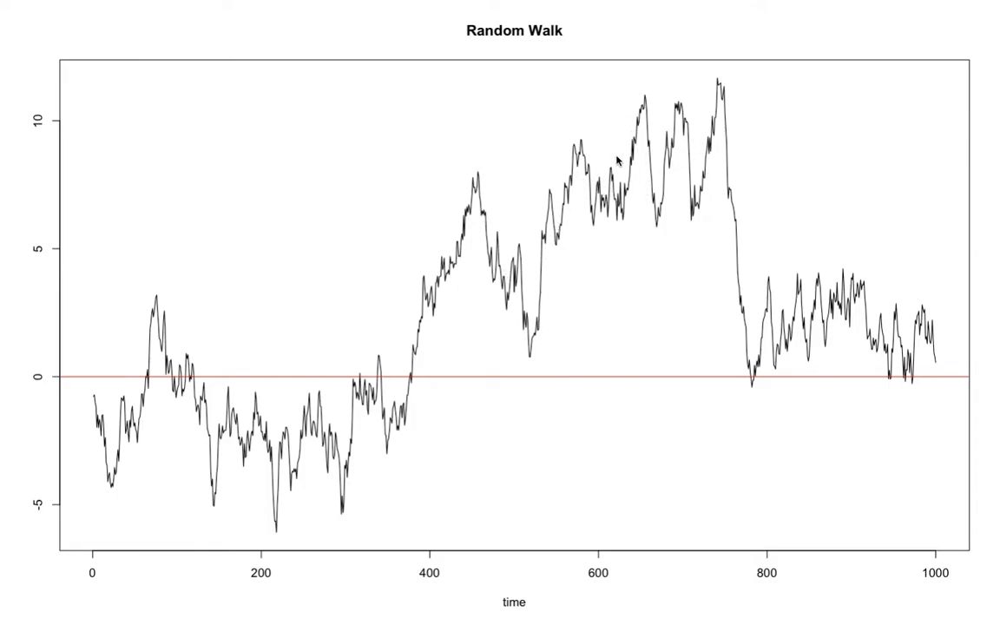
{"action": "mouse_move", "coordinate": [722, 159]}
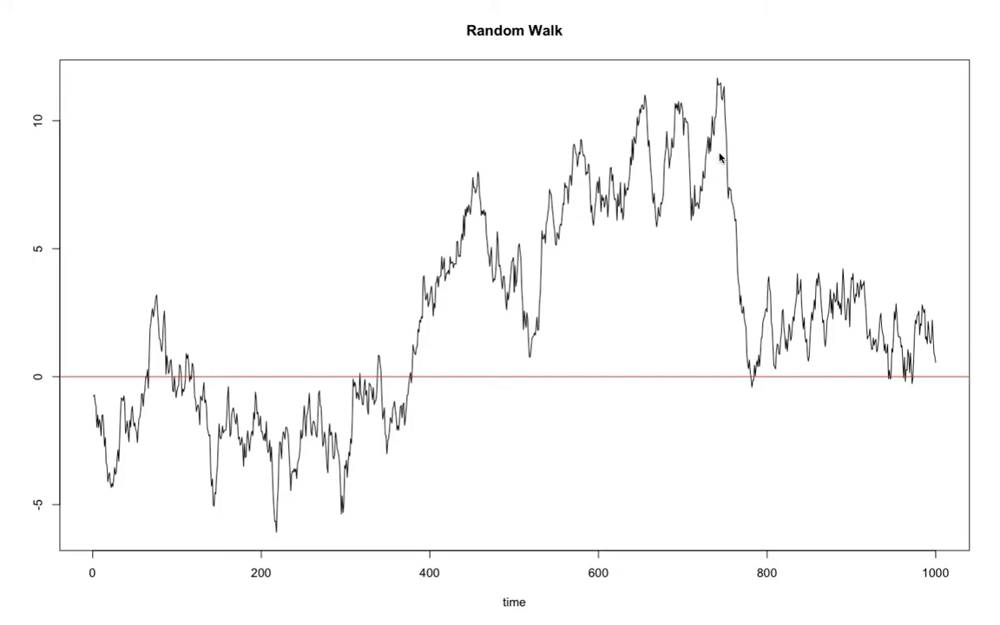
{"action": "mouse_move", "coordinate": [450, 250]}
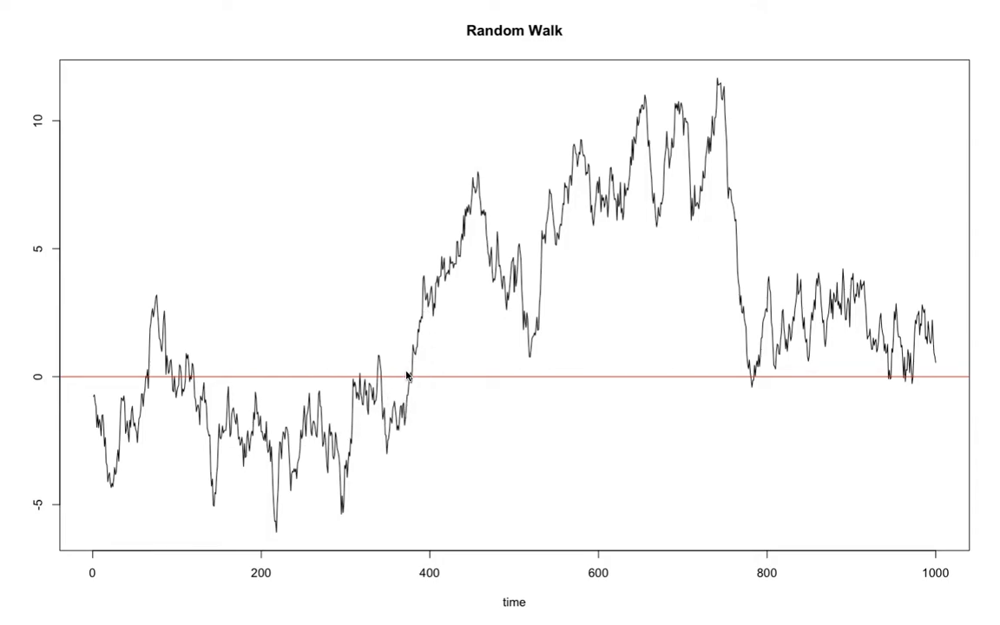
{"action": "mouse_move", "coordinate": [429, 323]}
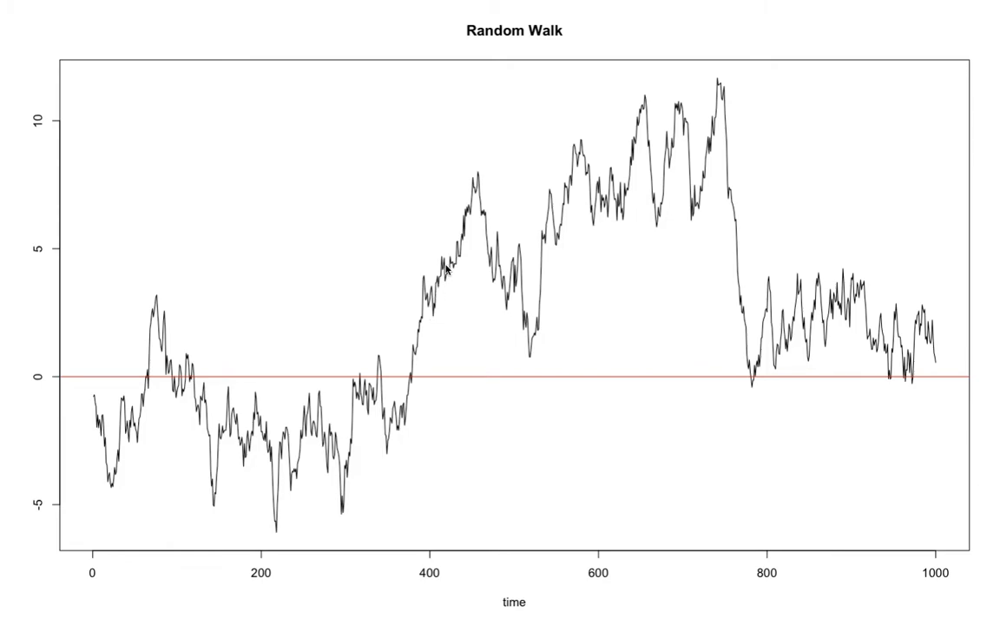
{"action": "mouse_move", "coordinate": [503, 229]}
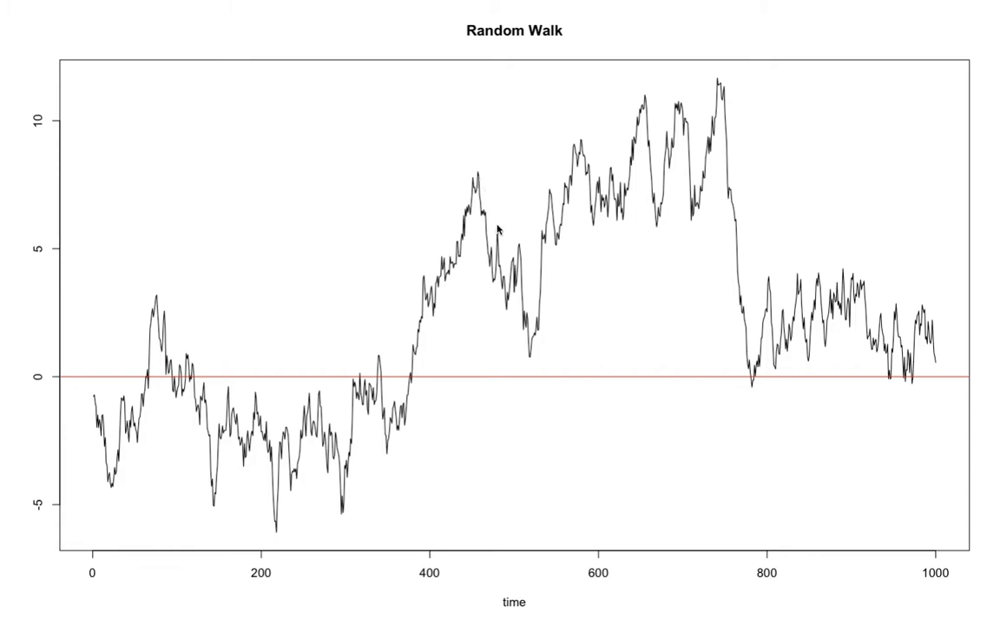
{"action": "mouse_move", "coordinate": [510, 267]}
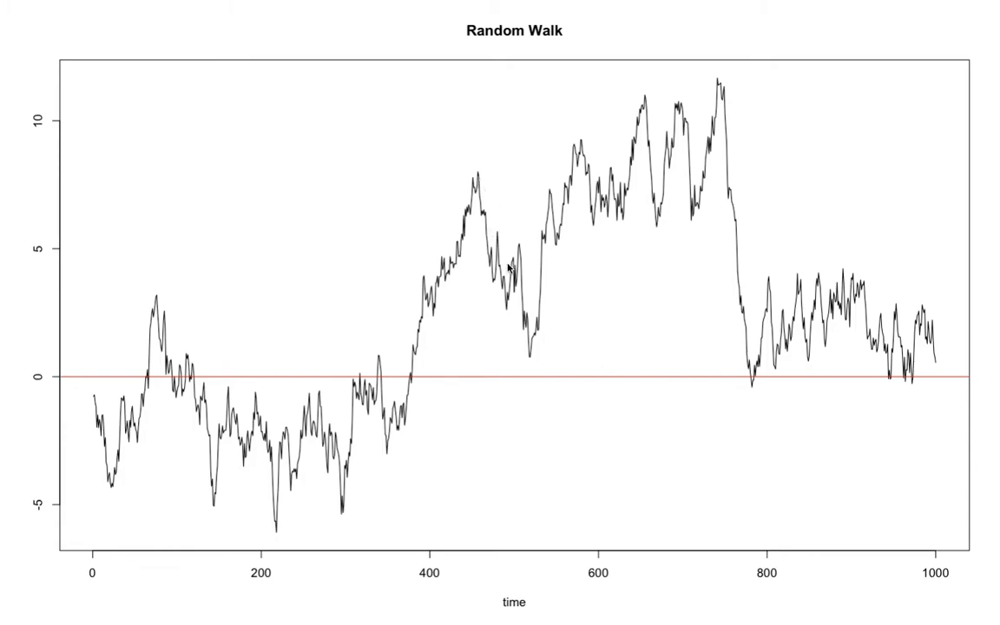
{"action": "mouse_move", "coordinate": [525, 320]}
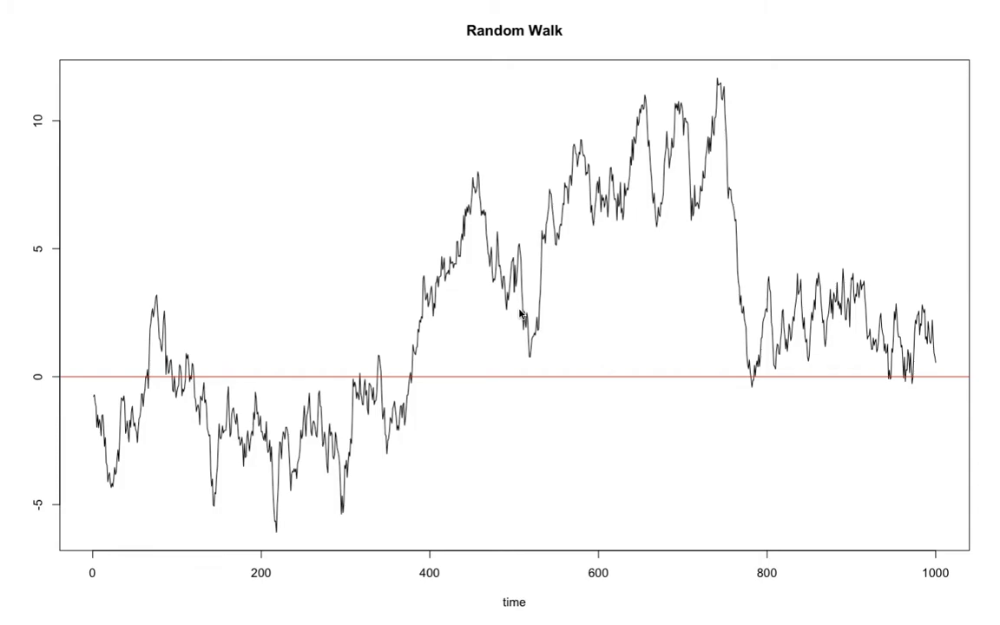
{"action": "mouse_move", "coordinate": [564, 250]}
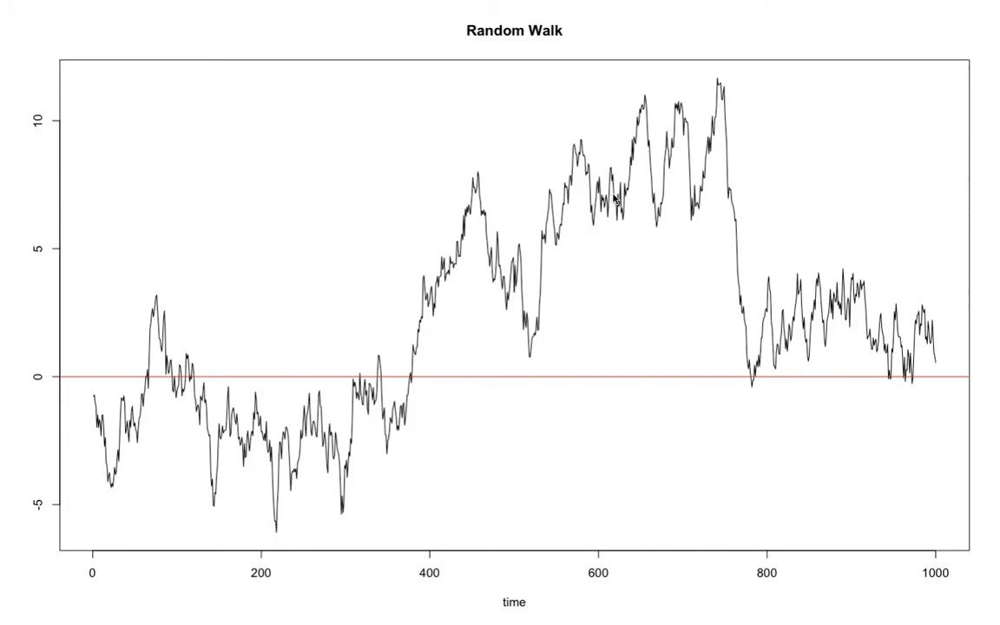
{"action": "mouse_move", "coordinate": [470, 257]}
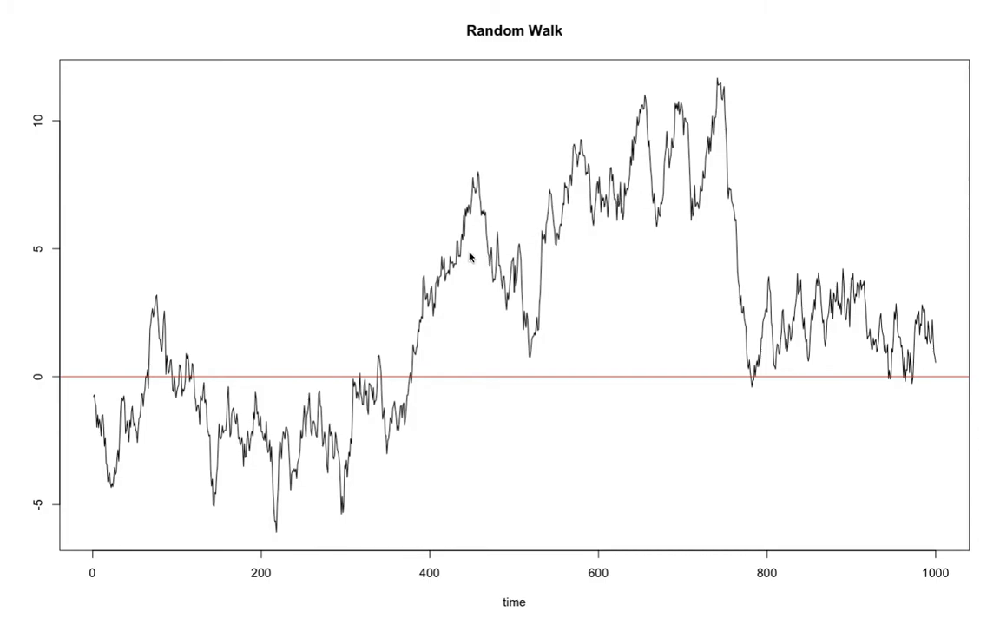
{"action": "mouse_move", "coordinate": [615, 184]}
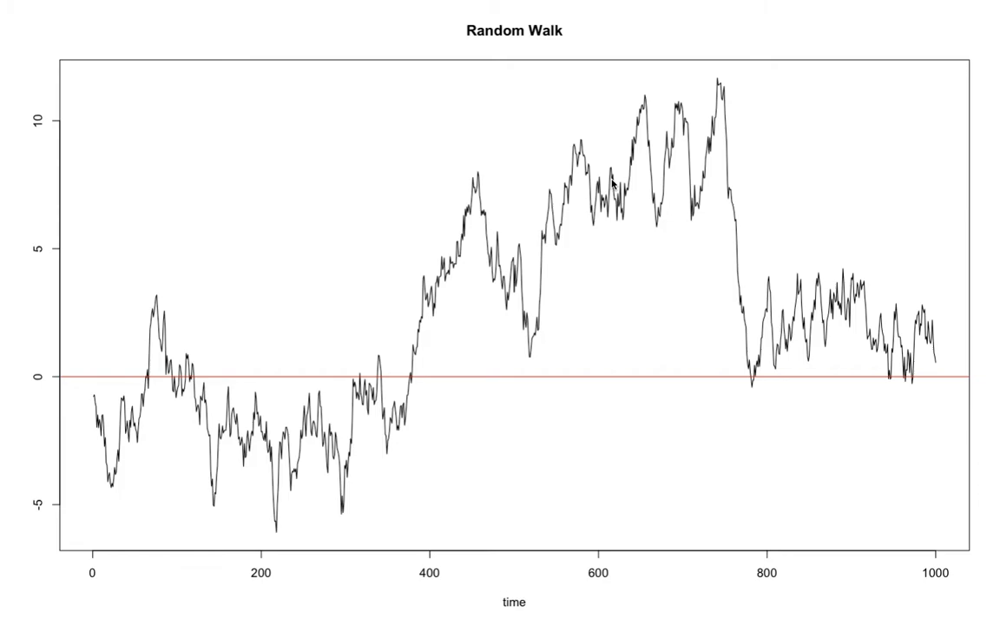
{"action": "mouse_move", "coordinate": [665, 201]}
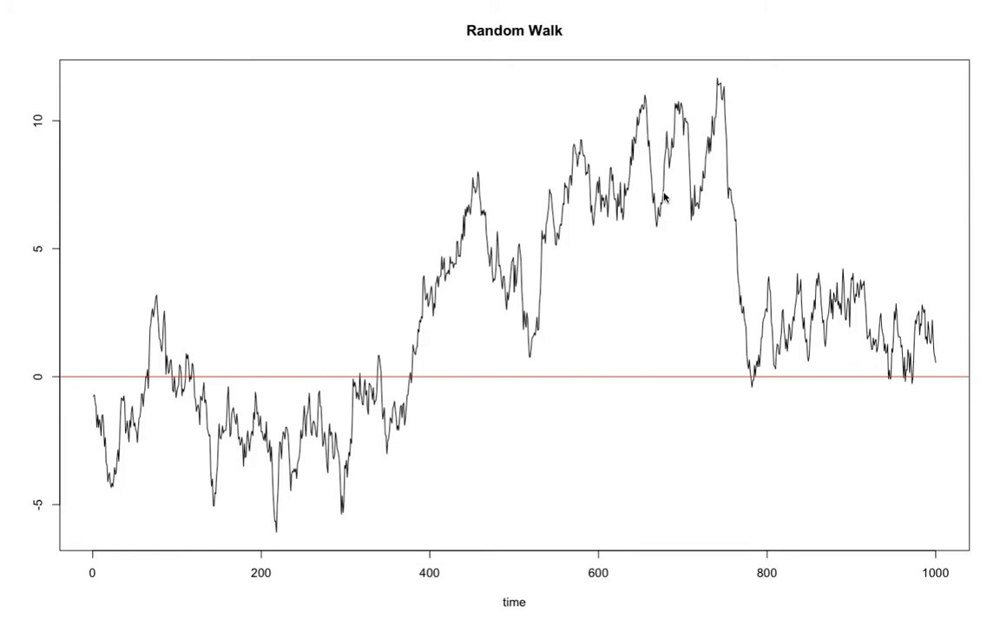
{"action": "mouse_move", "coordinate": [723, 162]}
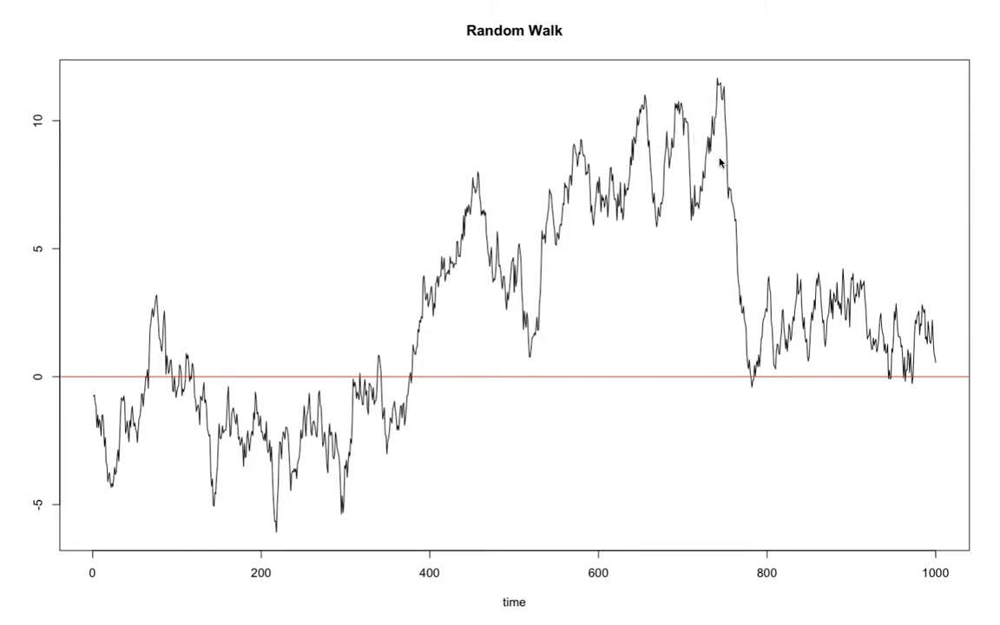
{"action": "mouse_move", "coordinate": [729, 177]}
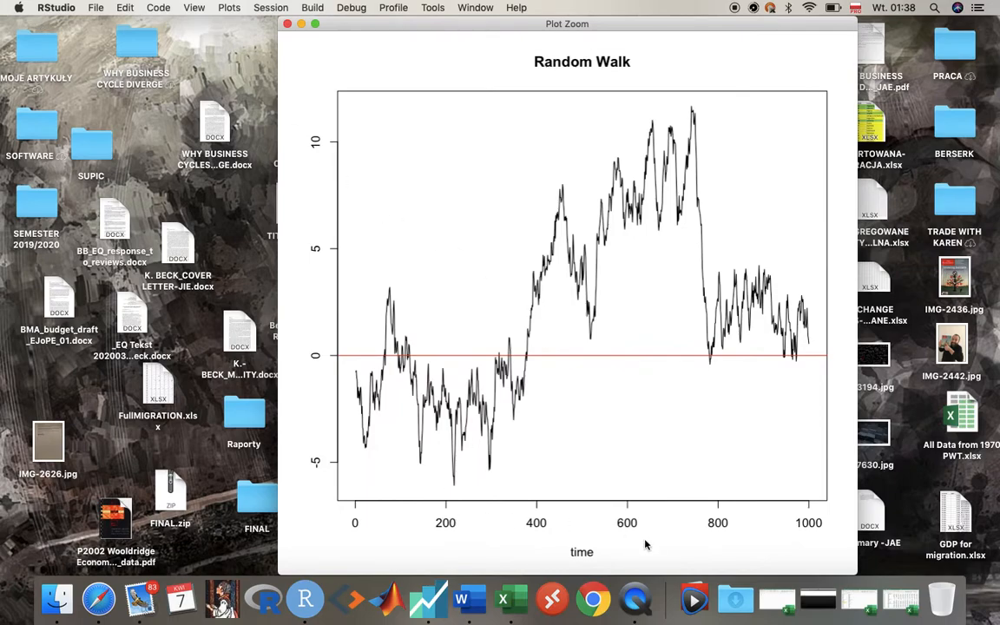
{"action": "left_click", "coordinate": [632, 590]}
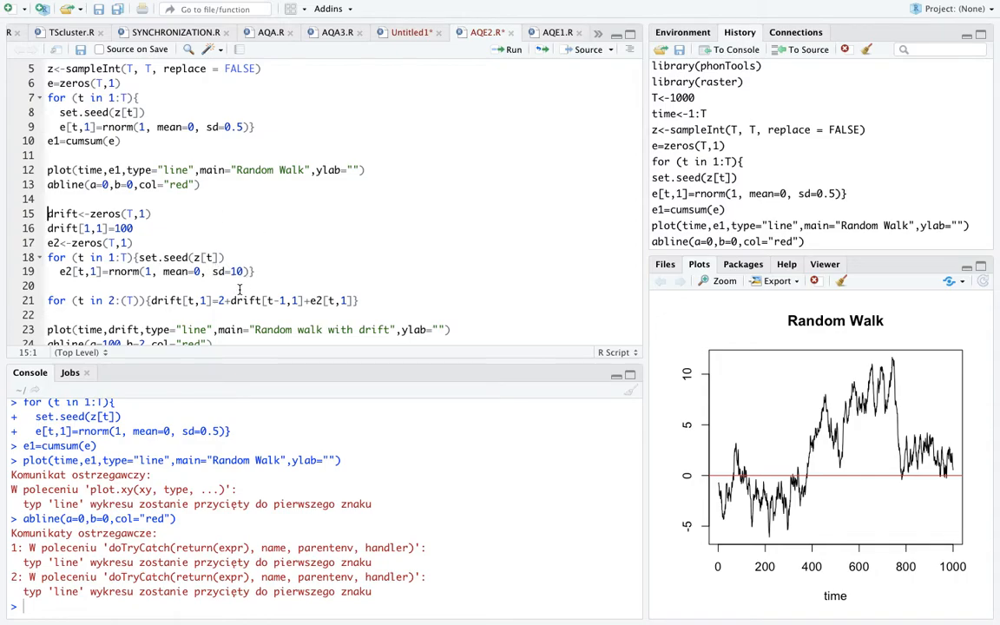
{"action": "mouse_move", "coordinate": [289, 268]}
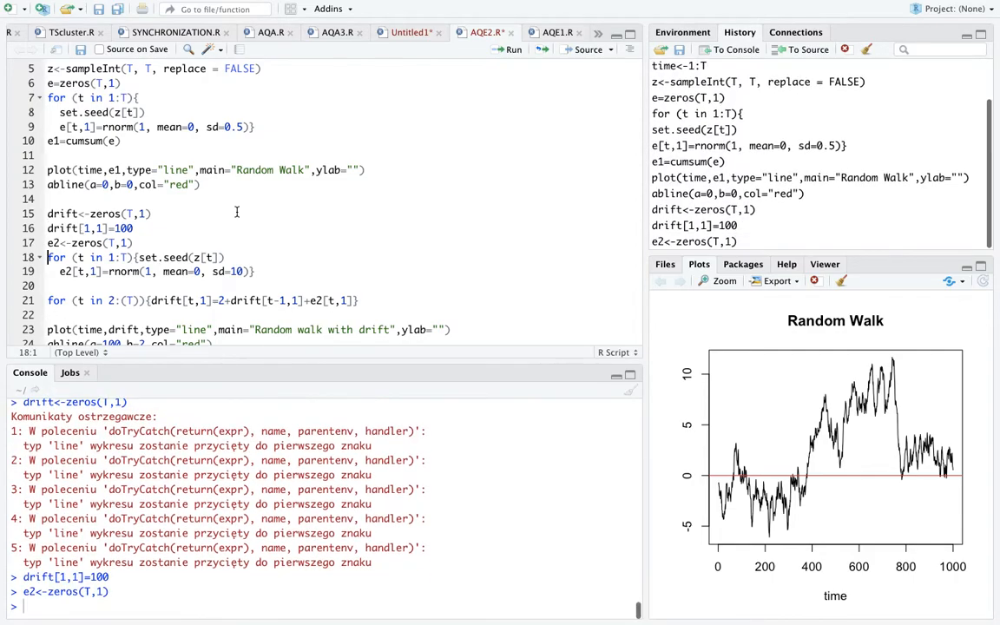
{"action": "mouse_move", "coordinate": [49, 247]}
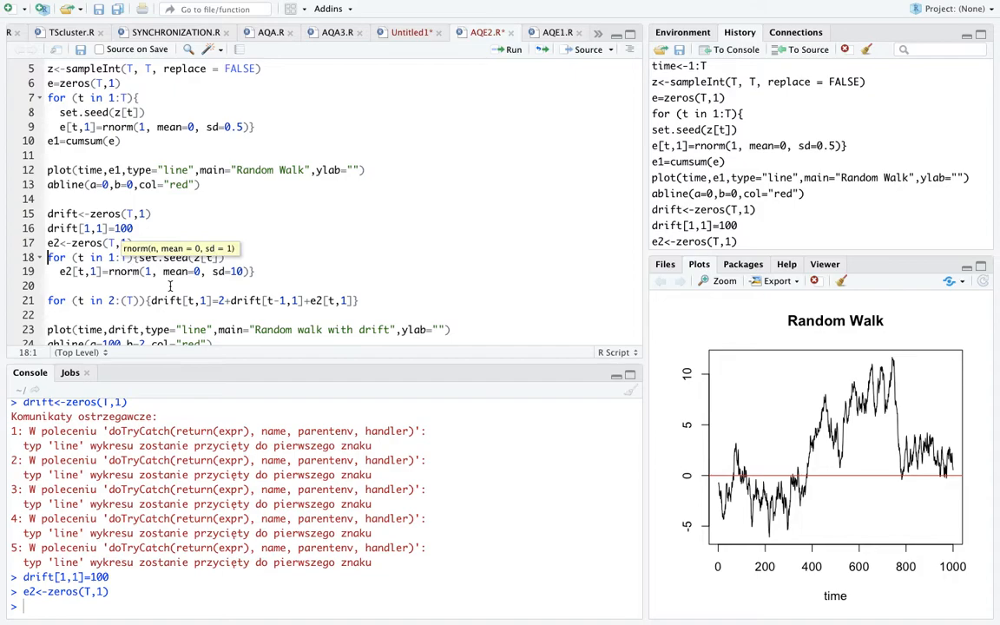
{"action": "mouse_move", "coordinate": [216, 266]}
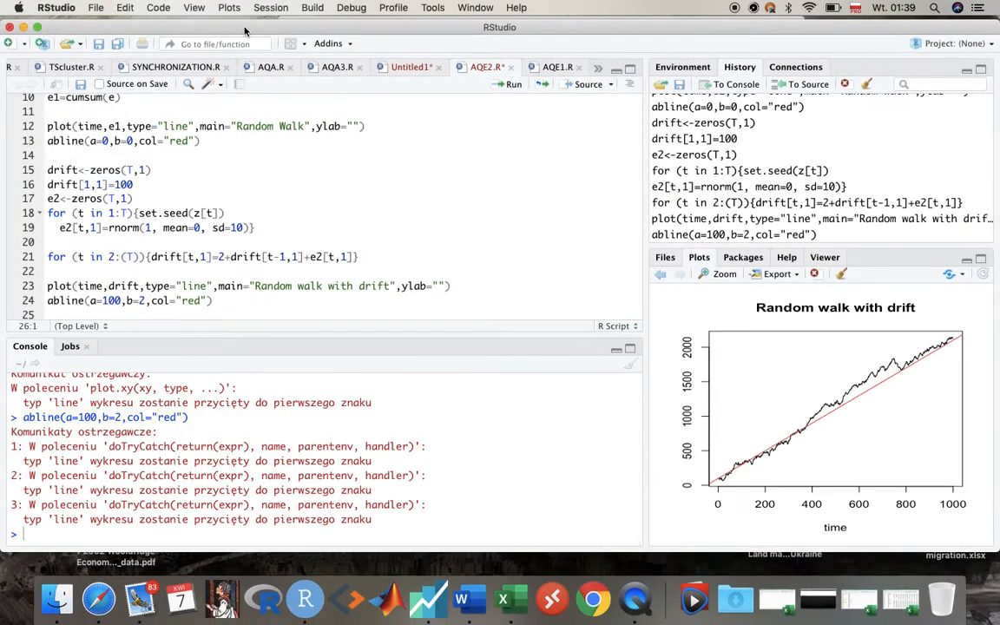
Zoom the Random walk with drift plot with its red trend line into a separate window
{"action": "left_click", "coordinate": [715, 274]}
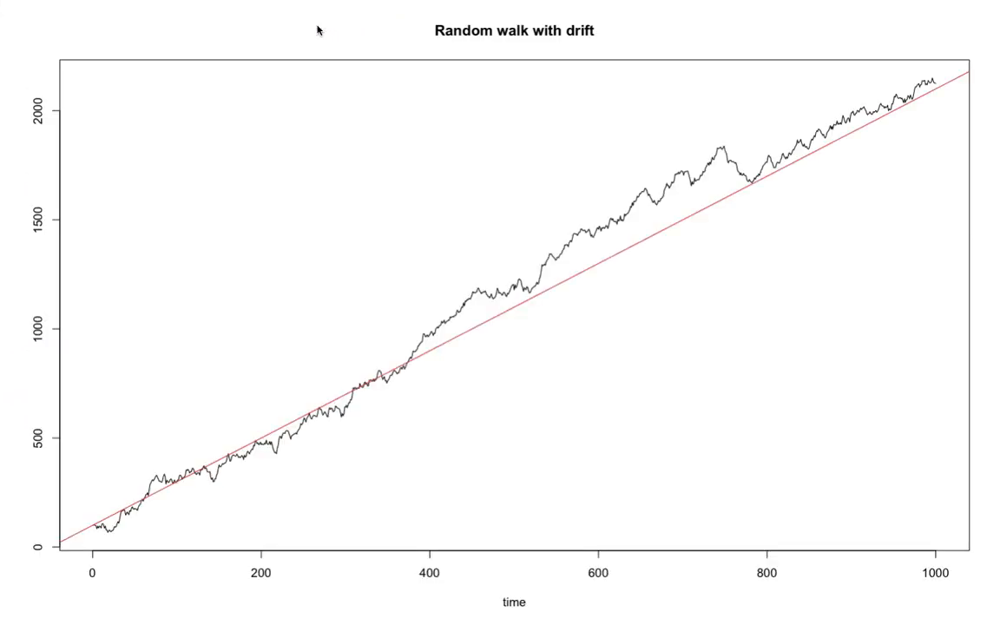
{"action": "mouse_move", "coordinate": [233, 250]}
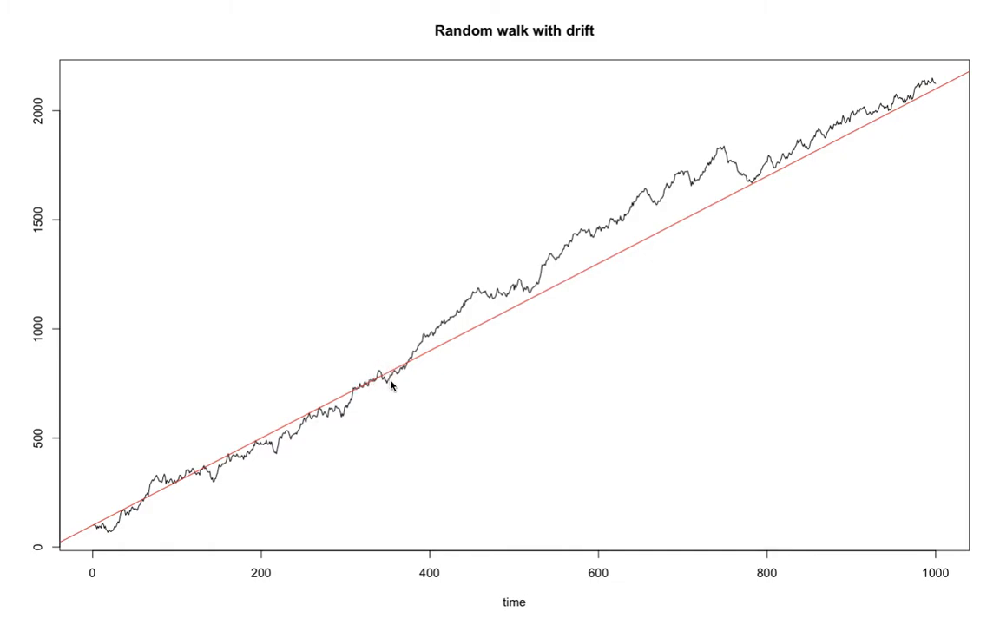
{"action": "mouse_move", "coordinate": [427, 351]}
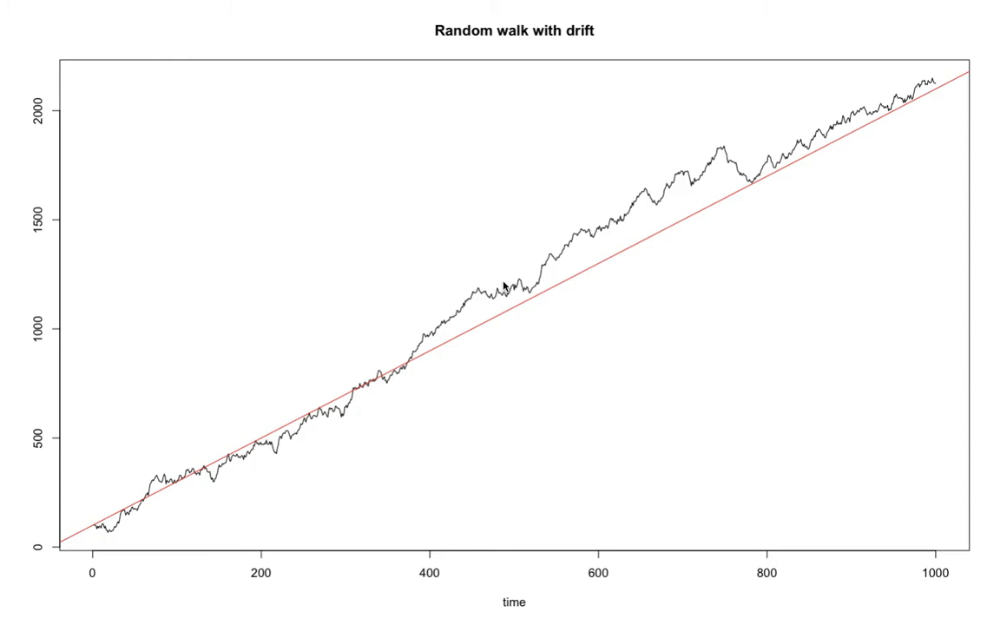
{"action": "mouse_move", "coordinate": [556, 264]}
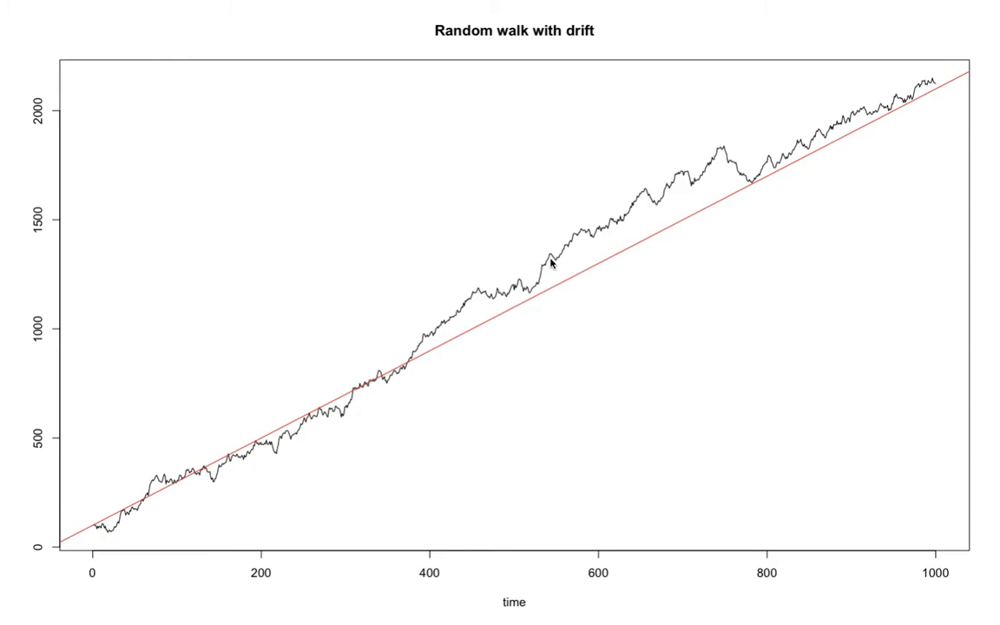
{"action": "mouse_move", "coordinate": [566, 250]}
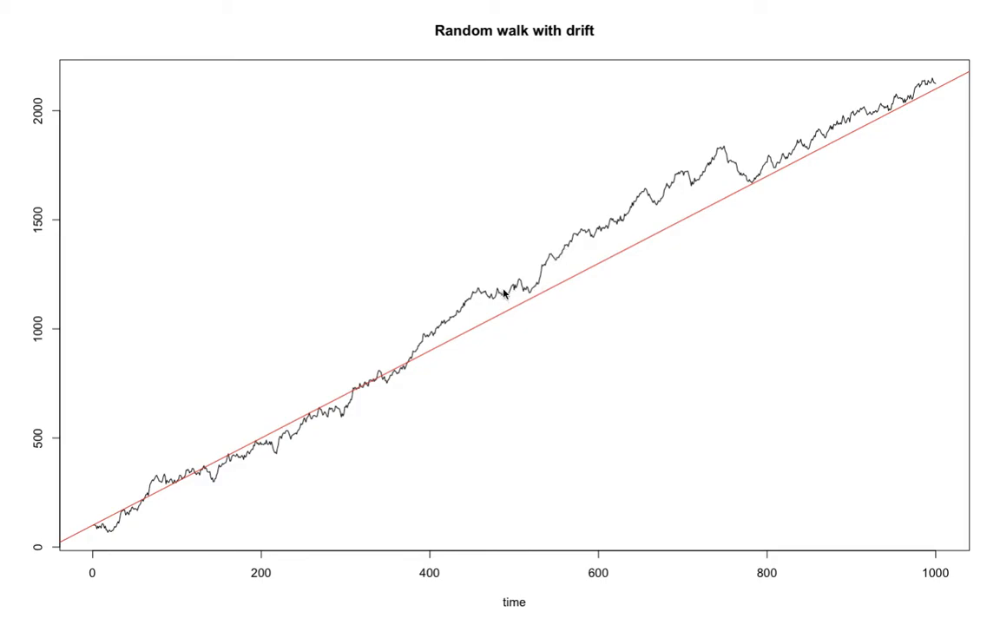
{"action": "mouse_move", "coordinate": [534, 300]}
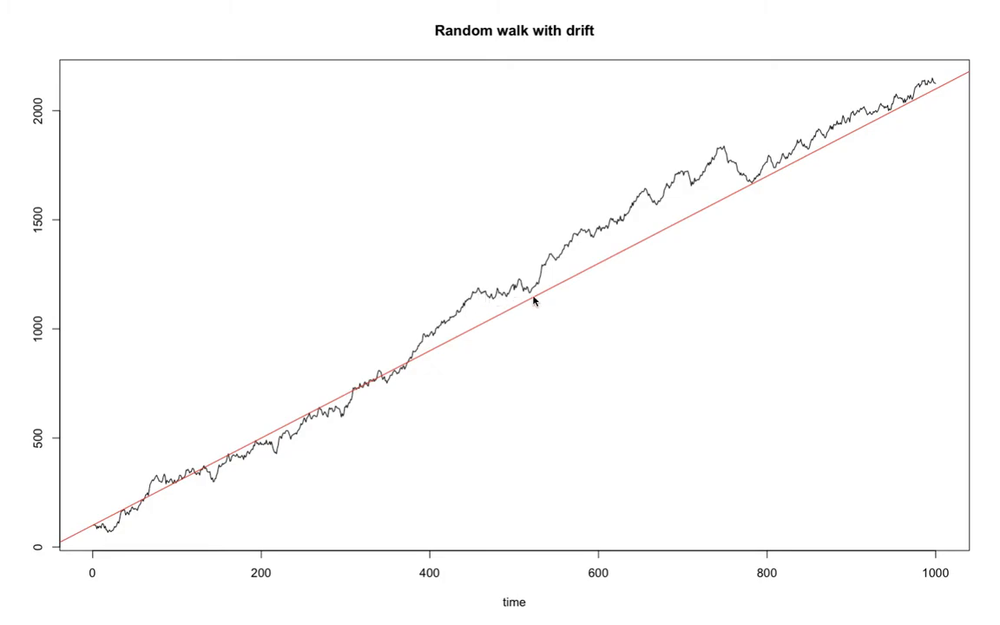
{"action": "mouse_move", "coordinate": [587, 239]}
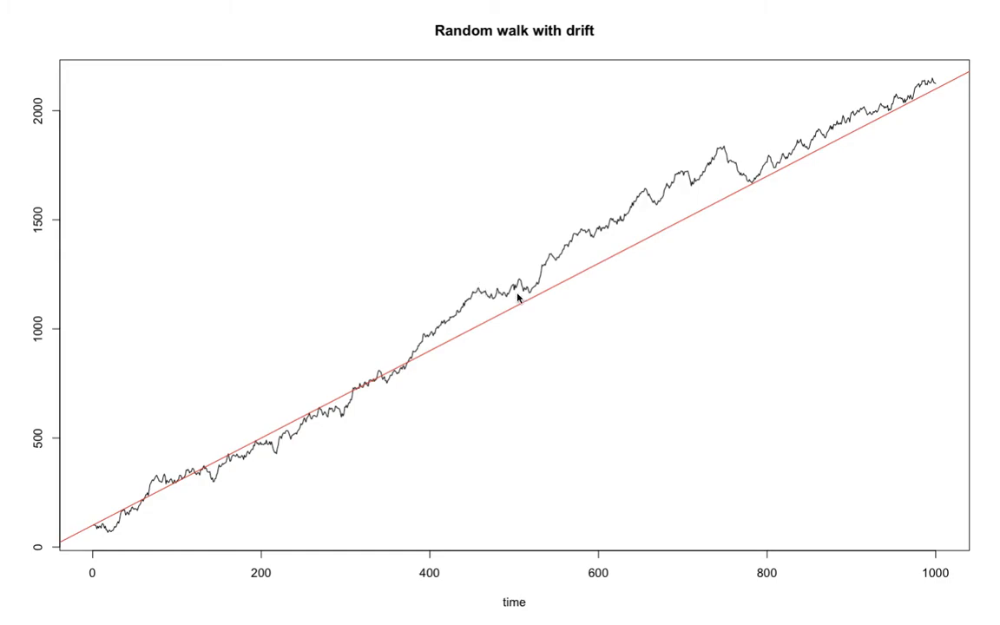
{"action": "mouse_move", "coordinate": [604, 243]}
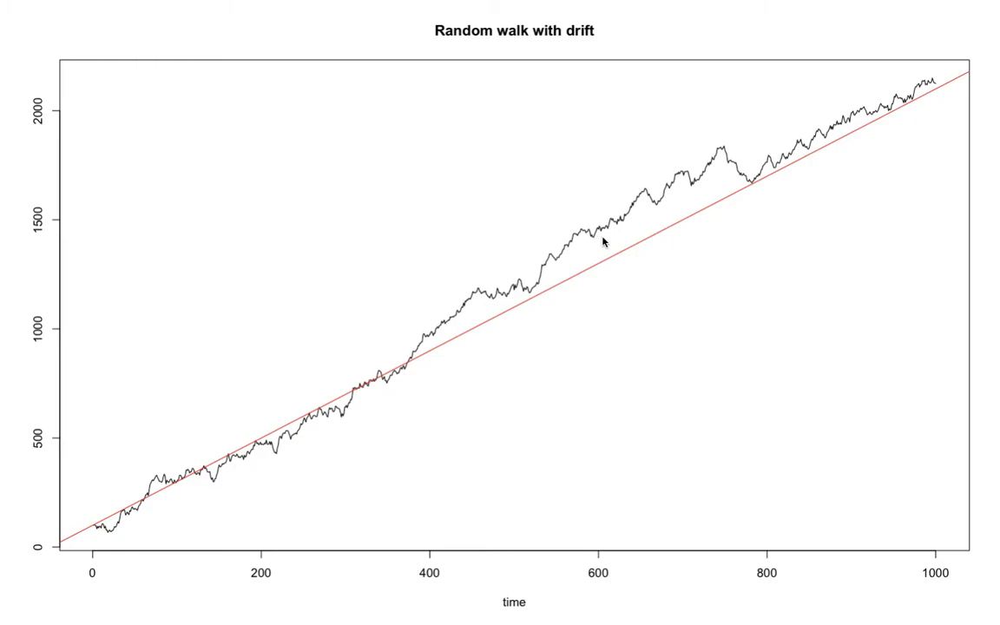
{"action": "mouse_move", "coordinate": [680, 186]}
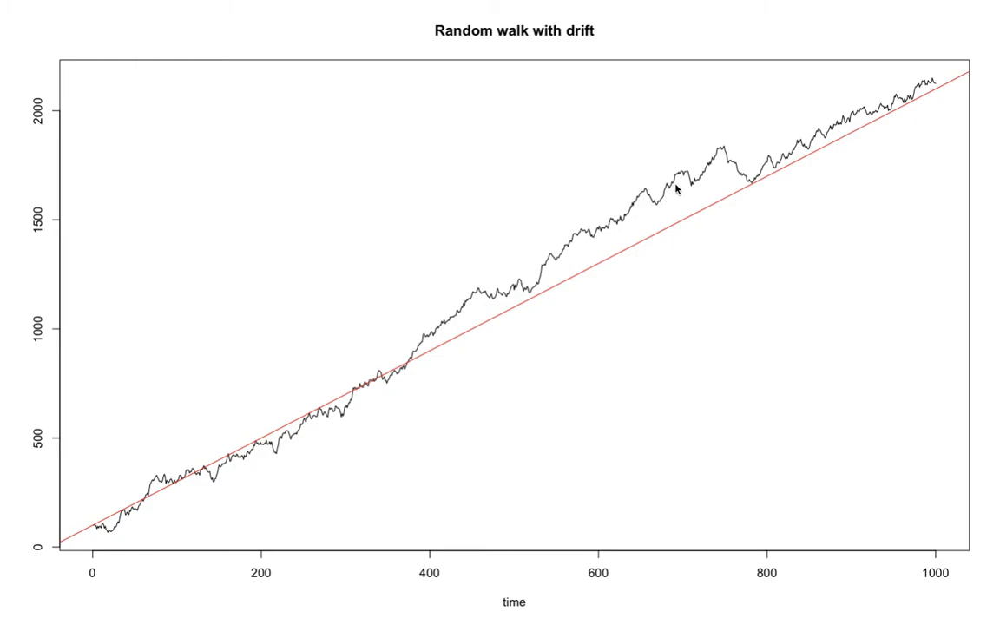
{"action": "mouse_move", "coordinate": [740, 176]}
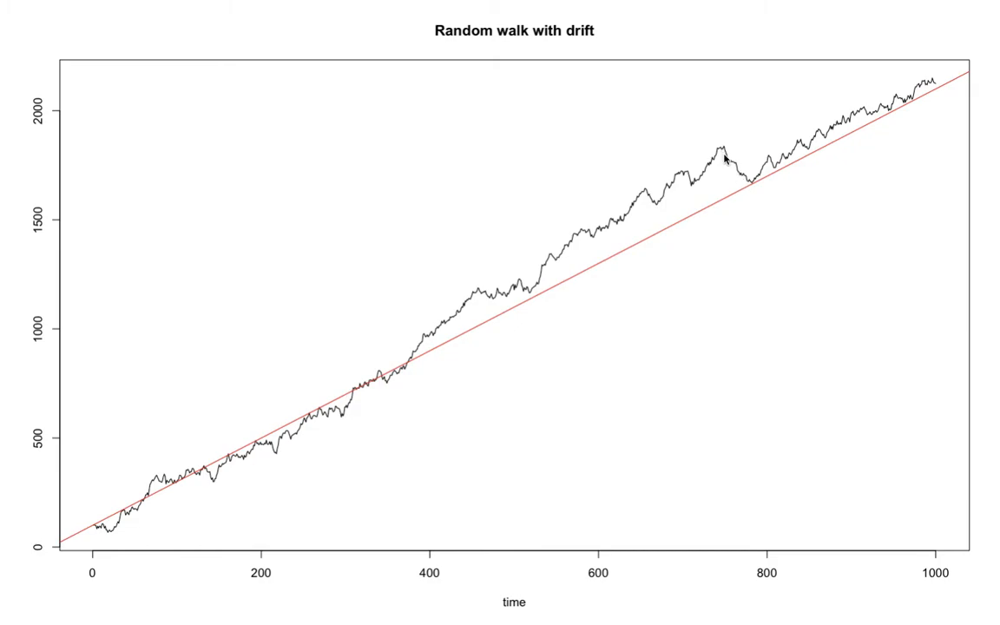
{"action": "mouse_move", "coordinate": [754, 189]}
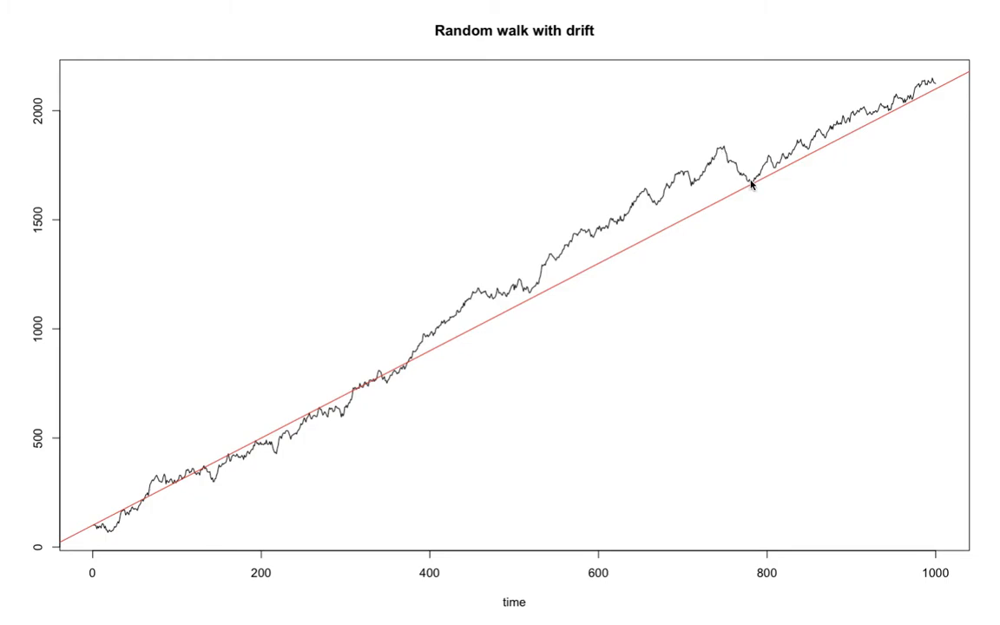
{"action": "mouse_move", "coordinate": [831, 139]}
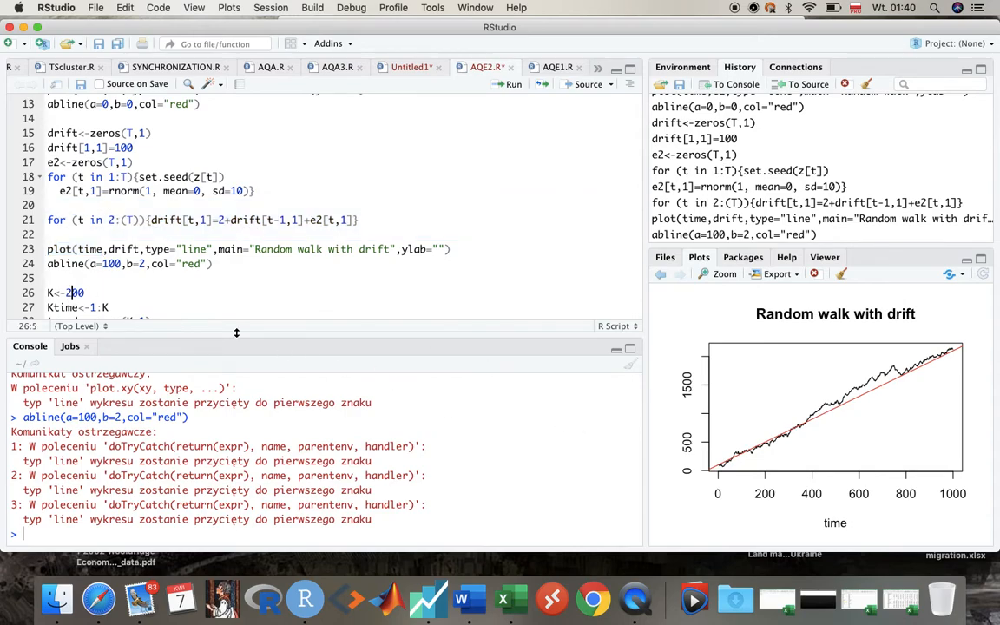
Scroll to the K<-200, Ktime, trend 100+2*t loop and zero vectors final and e3
{"action": "scroll", "scroll_direction": "down", "scroll_amount": 3}
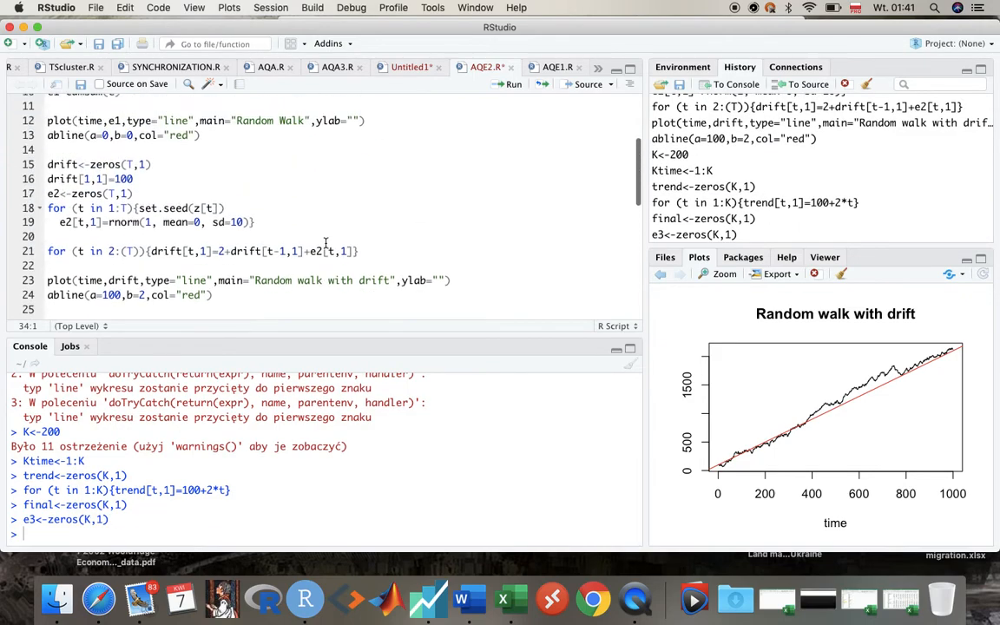
Scroll down to the e3 shock loop with rnorm(1, mean=0, sd=40) and the final-series code
{"action": "scroll", "scroll_direction": "down", "scroll_amount": 3}
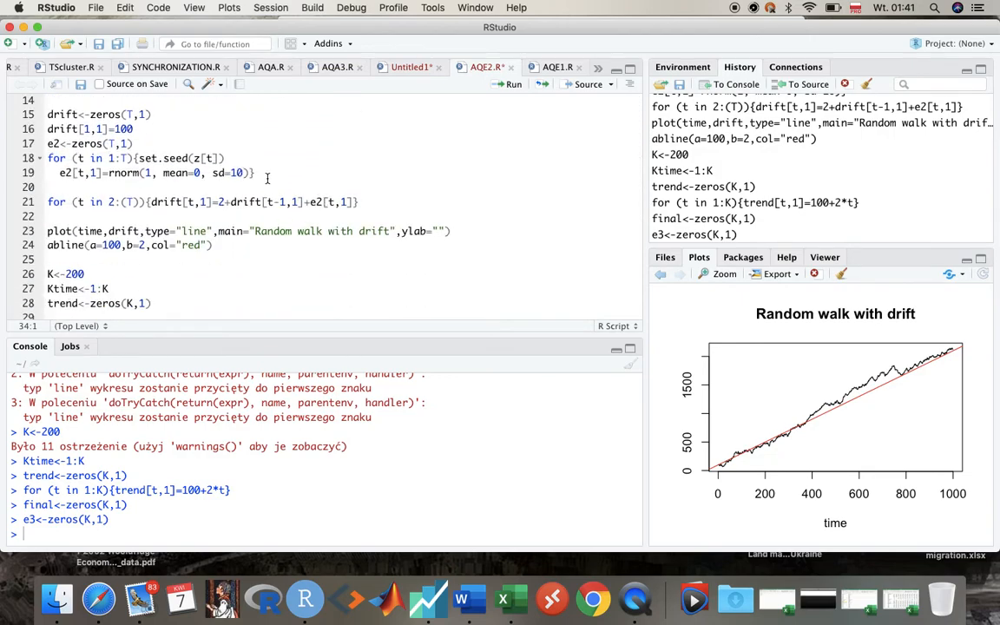
{"action": "scroll", "scroll_direction": "down", "scroll_amount": 3}
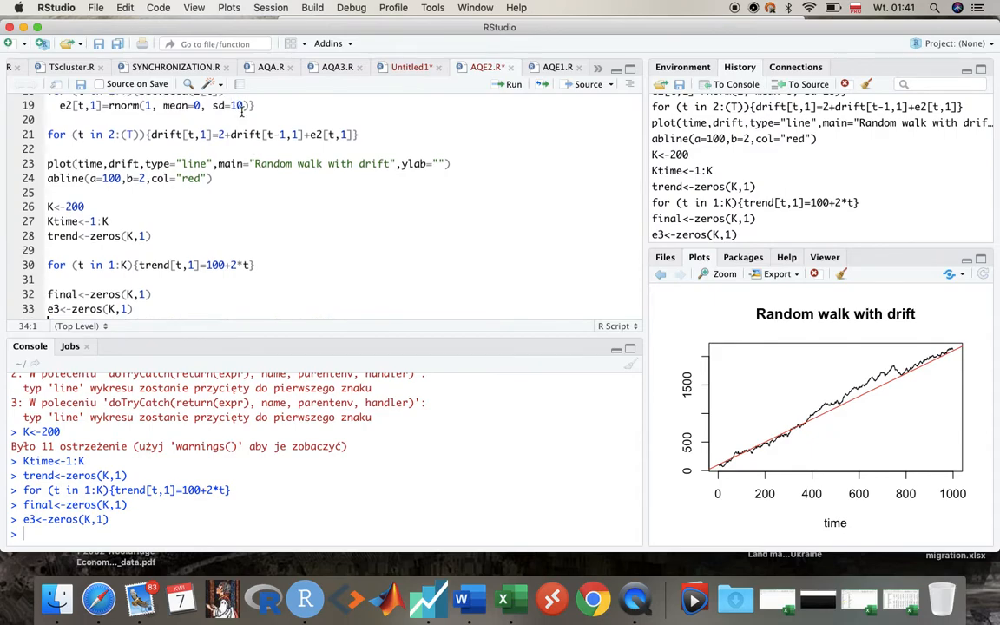
{"action": "scroll", "scroll_direction": "down", "scroll_amount": 3}
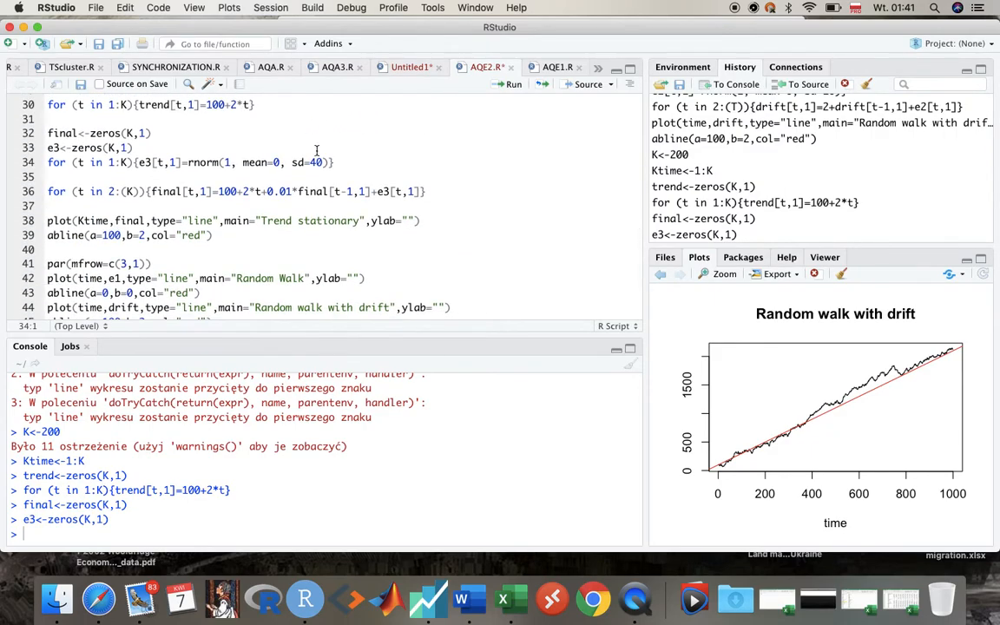
{"action": "mouse_move", "coordinate": [299, 177]}
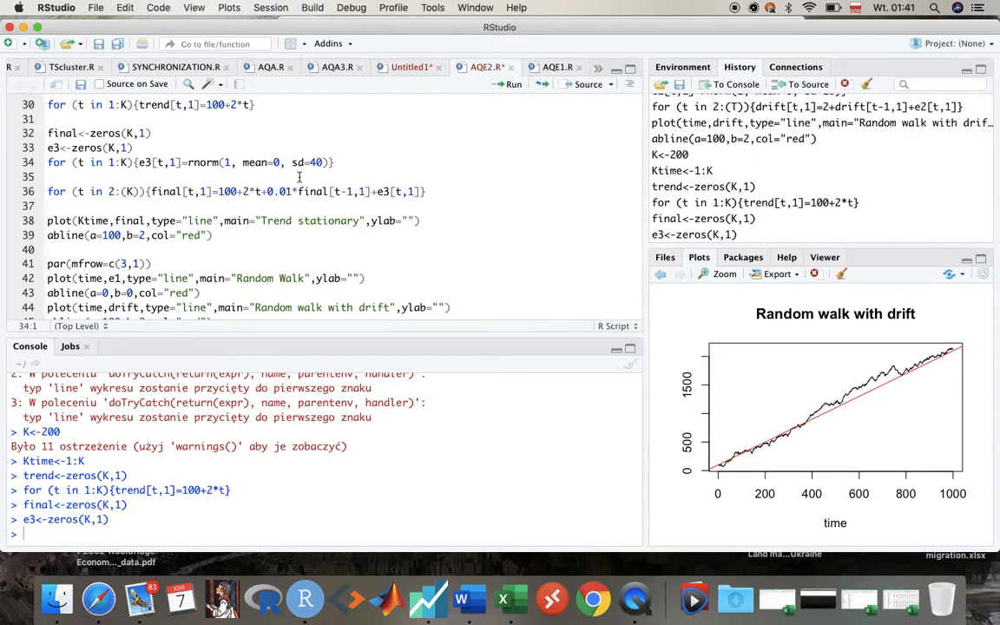
{"action": "mouse_move", "coordinate": [304, 139]}
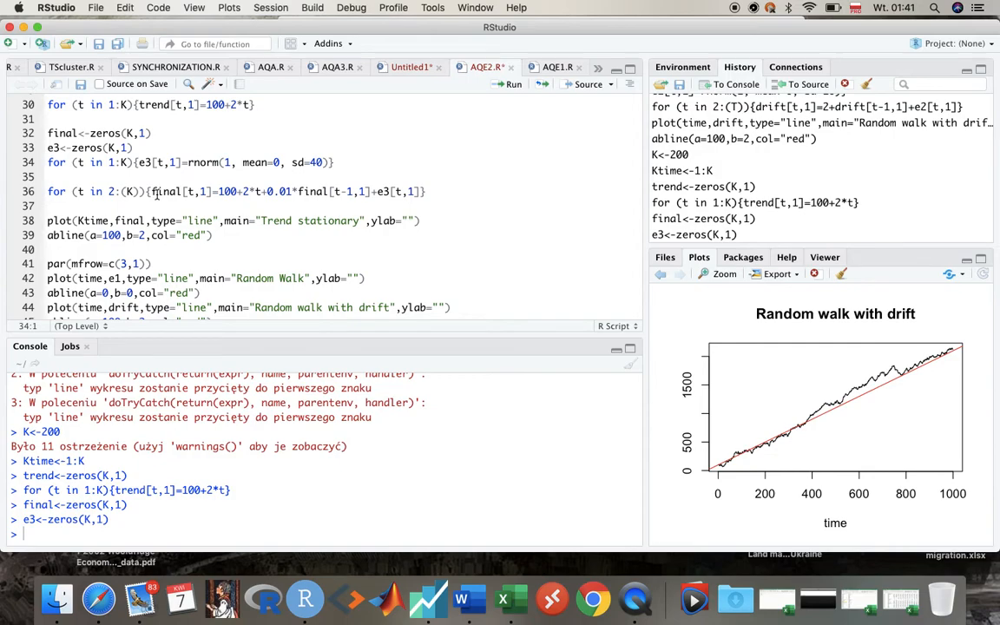
{"action": "mouse_move", "coordinate": [195, 184]}
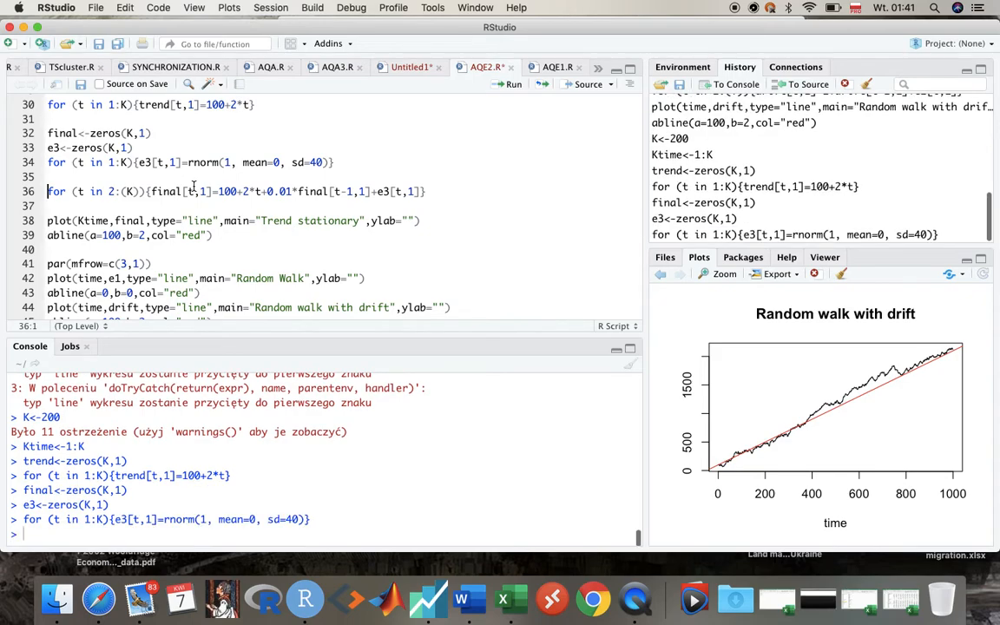
Run the final-series loop and Trend stationary plot with red abline(100, 2), then zoom it
{"action": "left_click", "coordinate": [509, 83]}
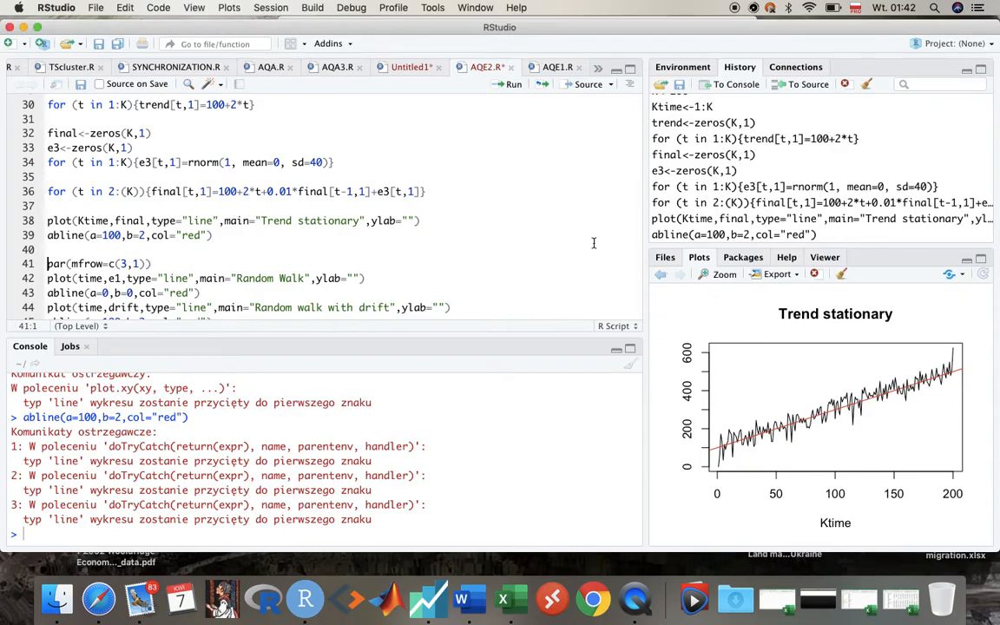
{"action": "left_click", "coordinate": [724, 274]}
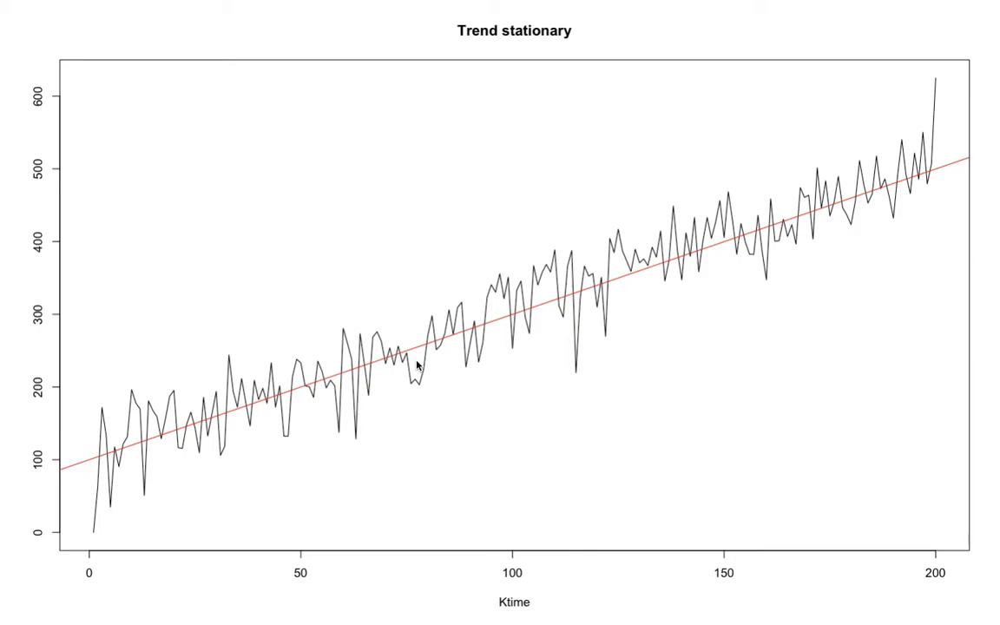
{"action": "mouse_move", "coordinate": [472, 351]}
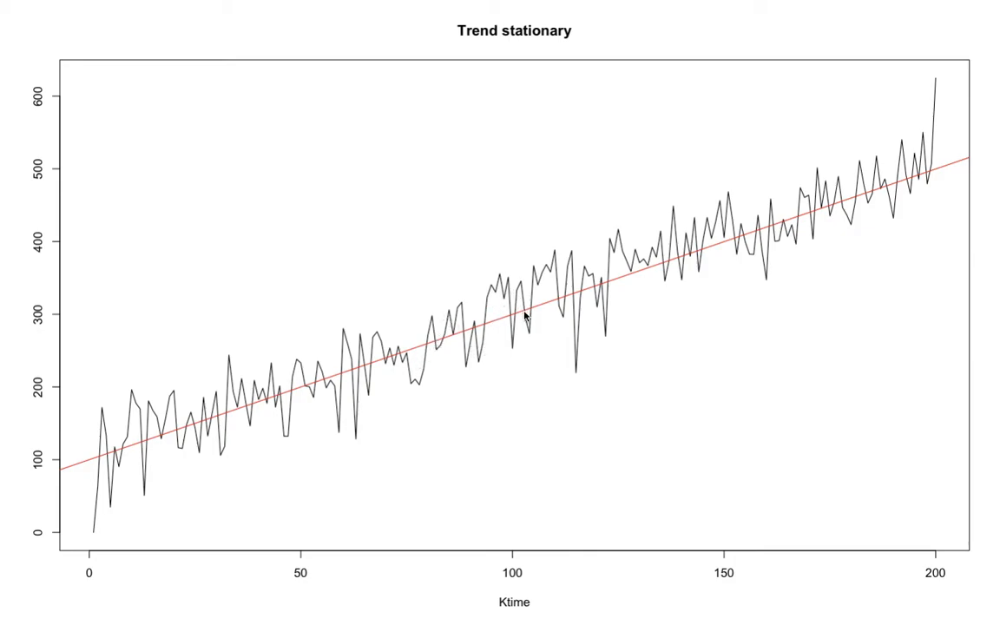
{"action": "mouse_move", "coordinate": [608, 298]}
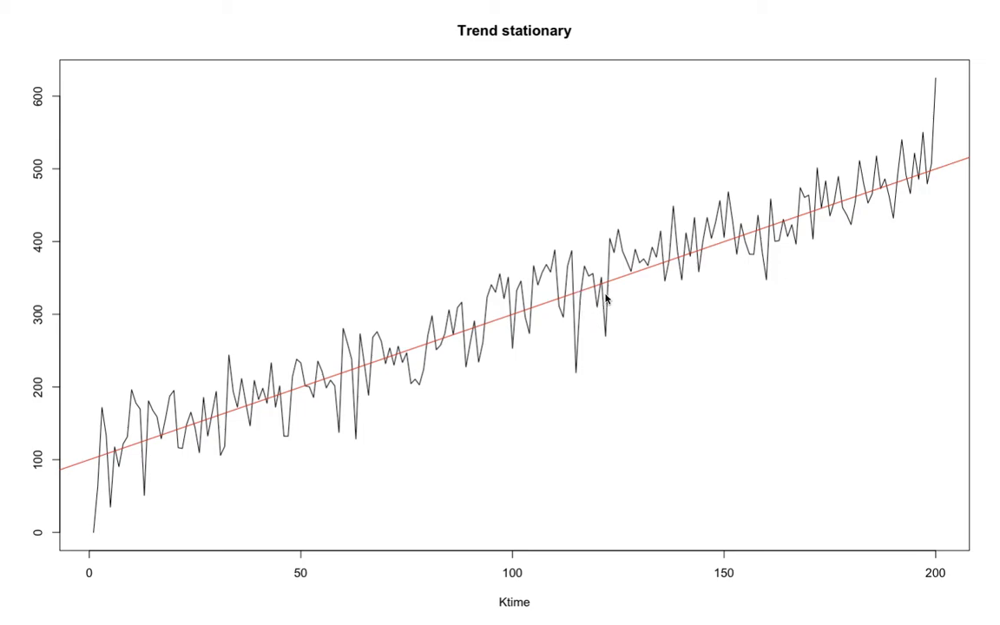
{"action": "mouse_move", "coordinate": [521, 299]}
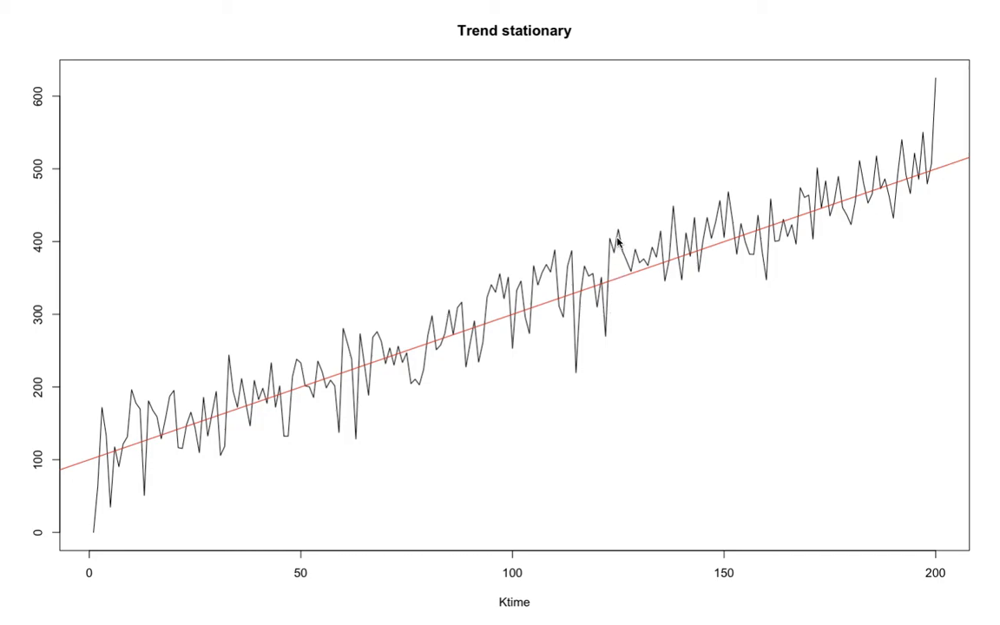
{"action": "mouse_move", "coordinate": [659, 288]}
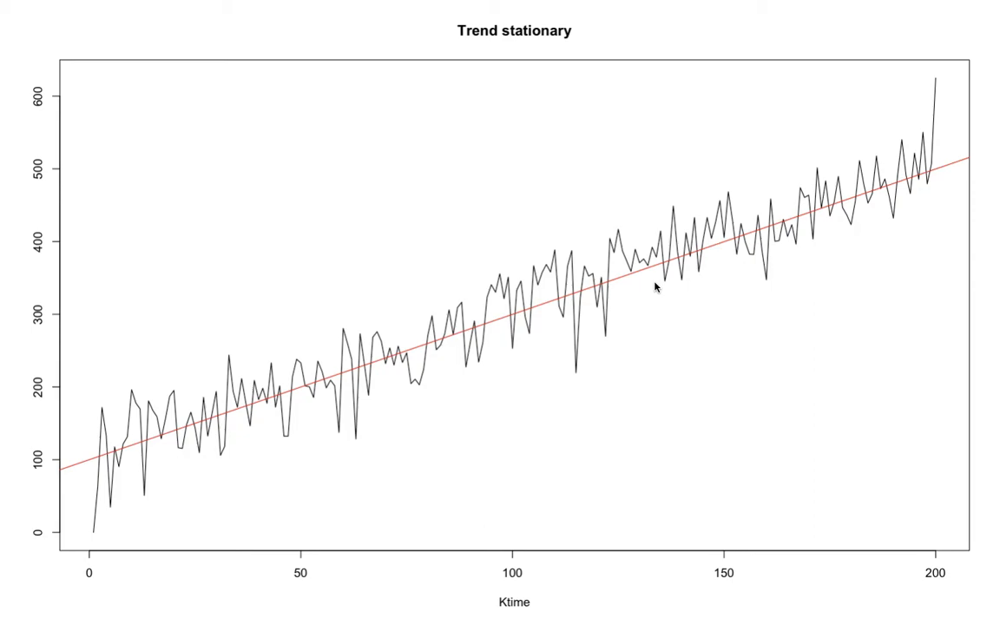
{"action": "mouse_move", "coordinate": [557, 267]}
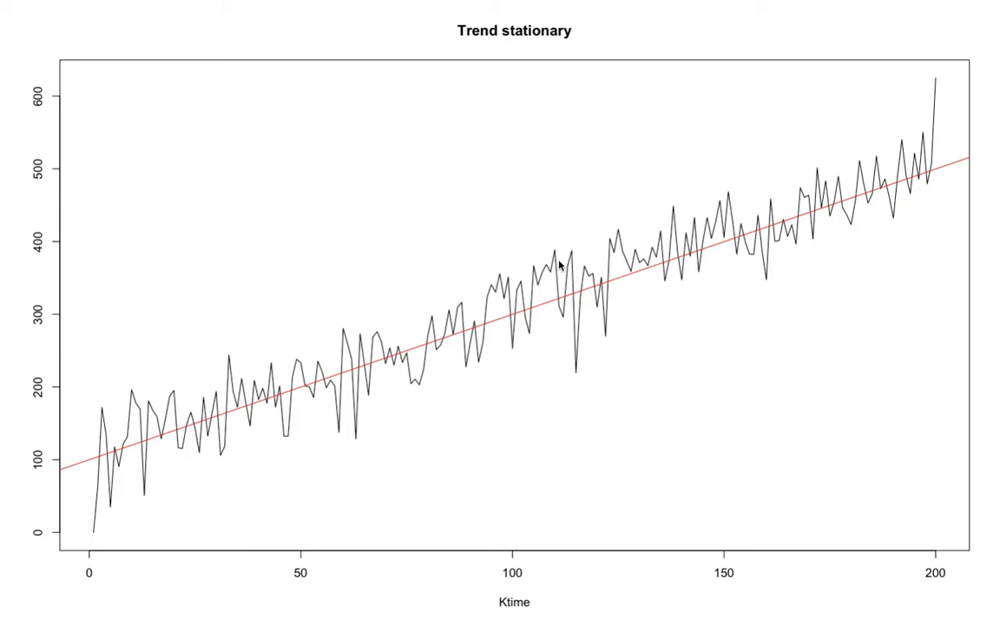
{"action": "mouse_move", "coordinate": [519, 297]}
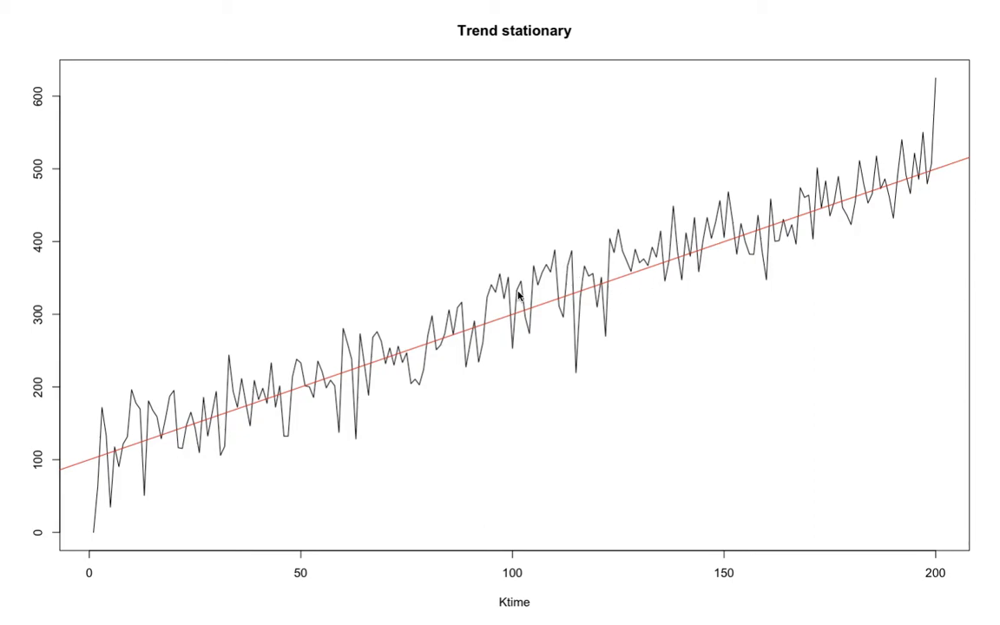
{"action": "mouse_move", "coordinate": [580, 267]}
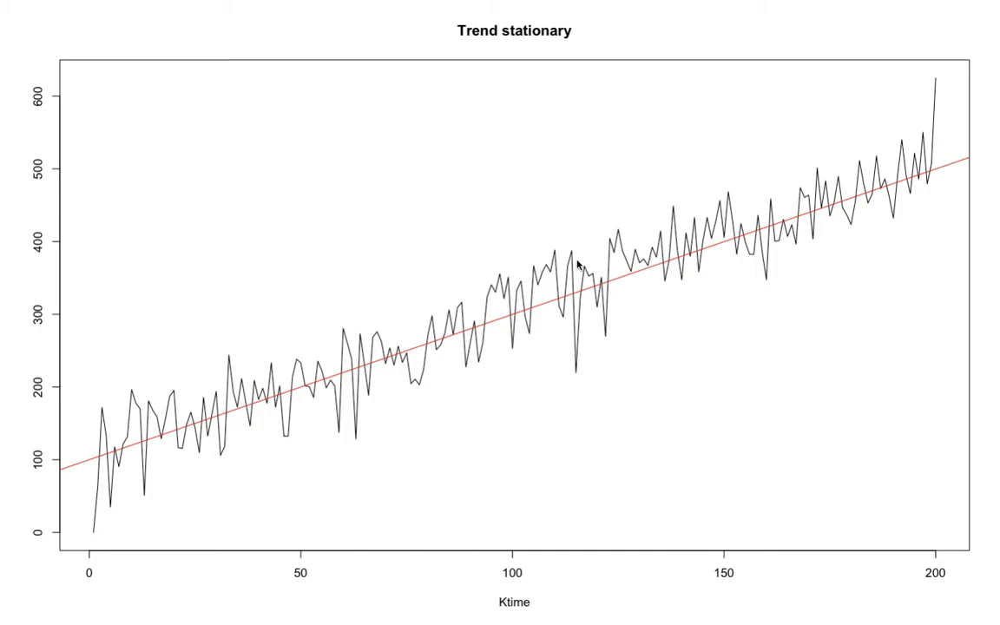
{"action": "mouse_move", "coordinate": [629, 284]}
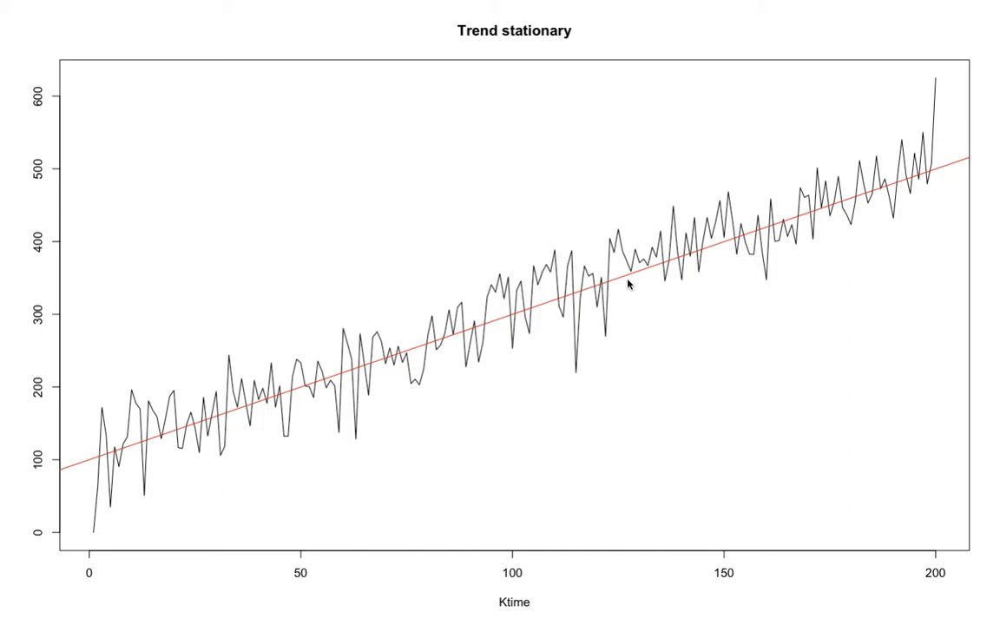
{"action": "mouse_move", "coordinate": [903, 190]}
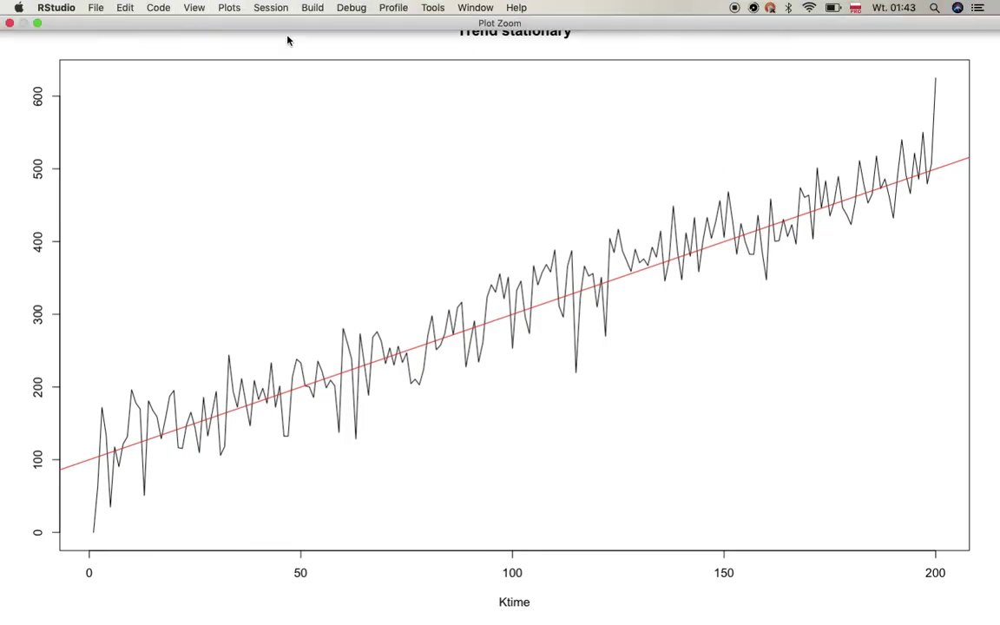
{"action": "mouse_move", "coordinate": [56, 33]}
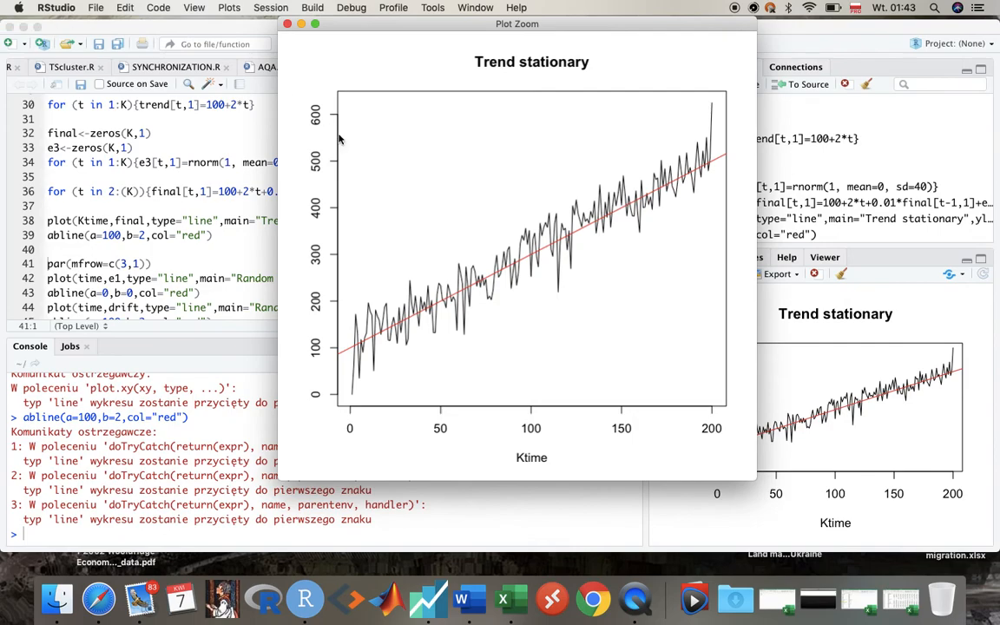
{"action": "mouse_move", "coordinate": [452, 144]}
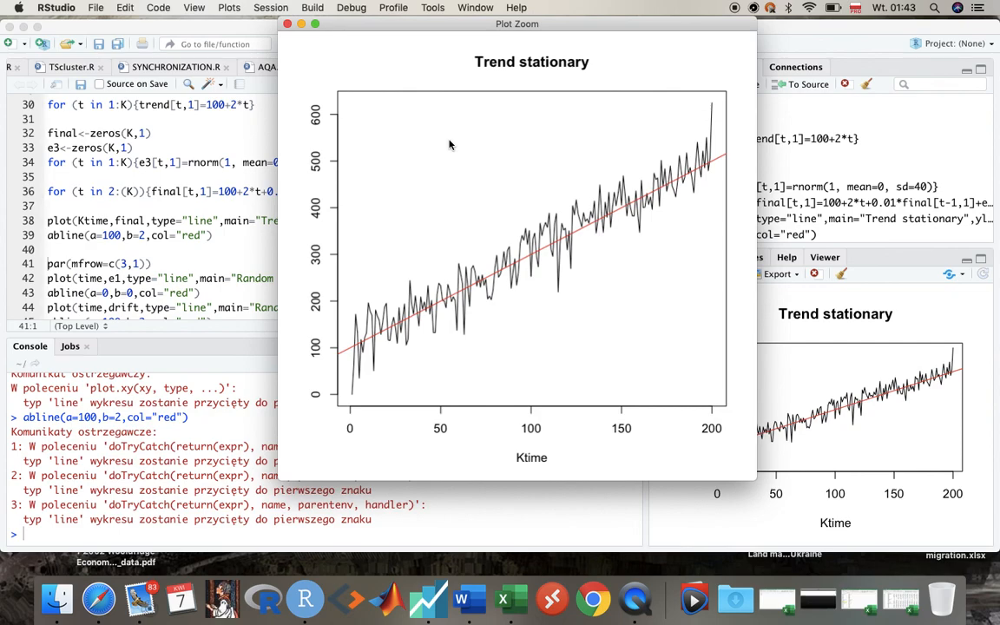
{"action": "mouse_move", "coordinate": [302, 48]}
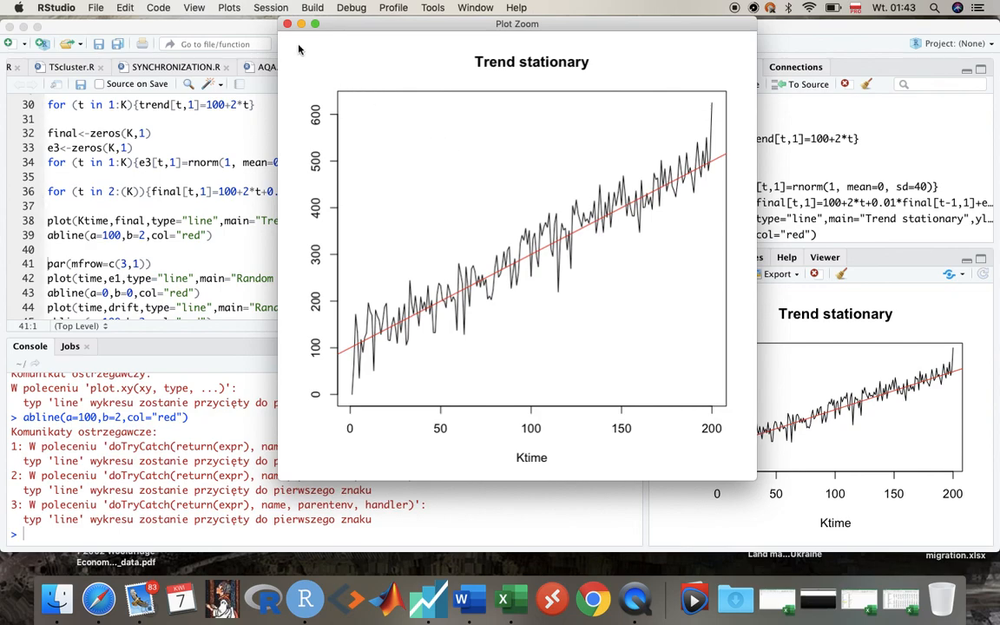